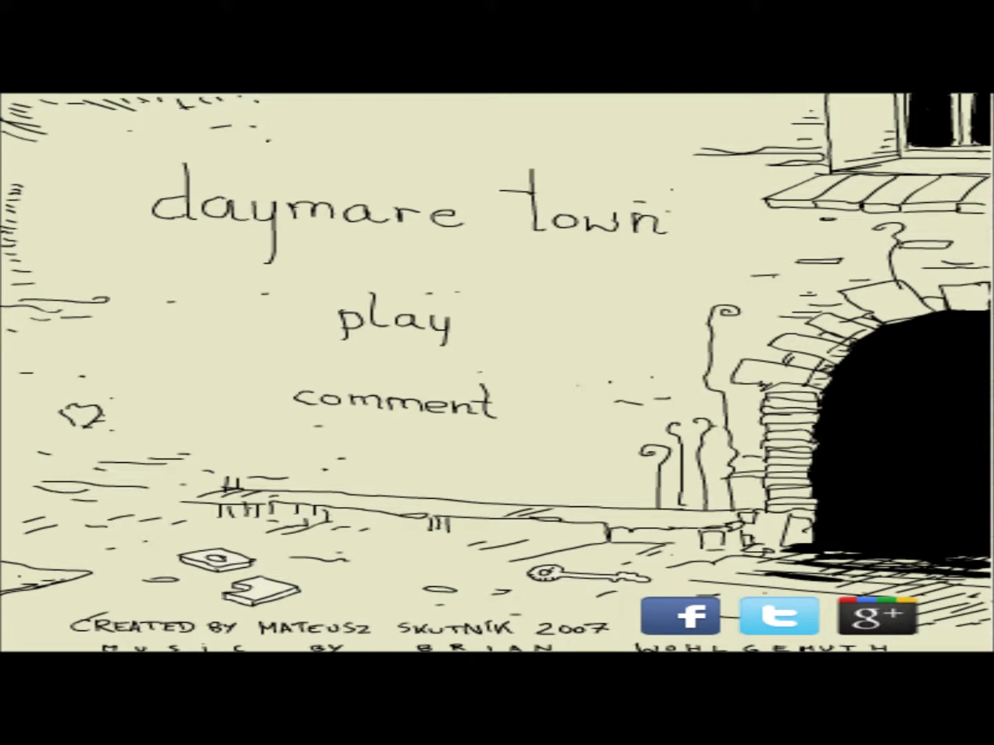
# Start a new Daymare Town game by choosing 'play' on the title screen.
pyautogui.click(394, 320)
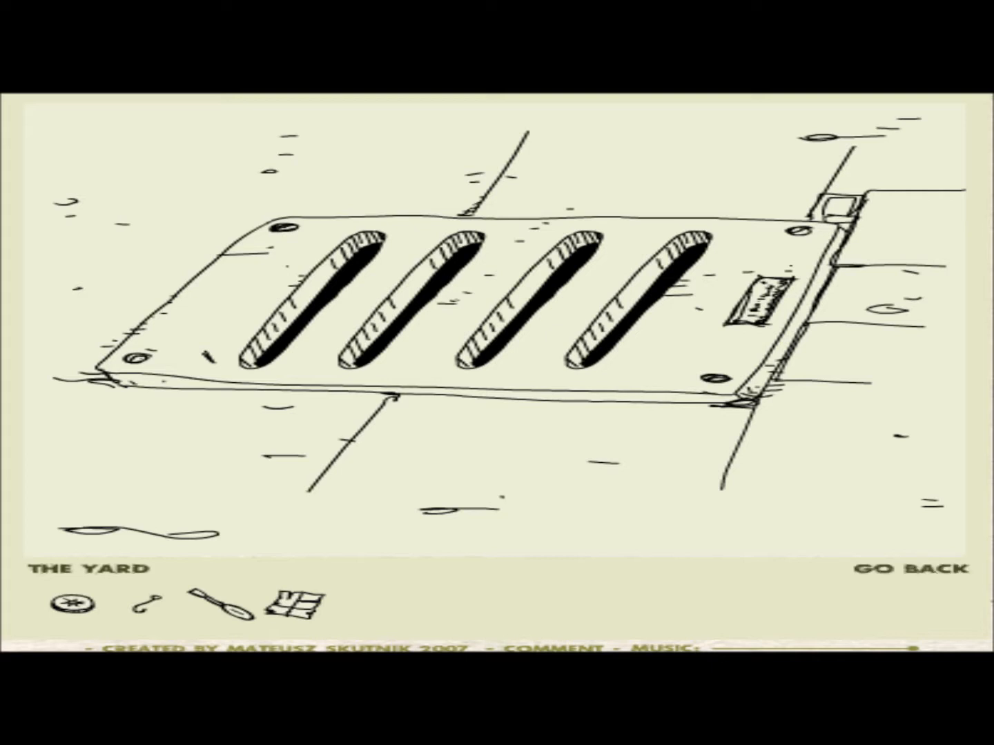
# Zoom in on the slotted metal vent grate in The Yard.
pyautogui.click(912, 569)
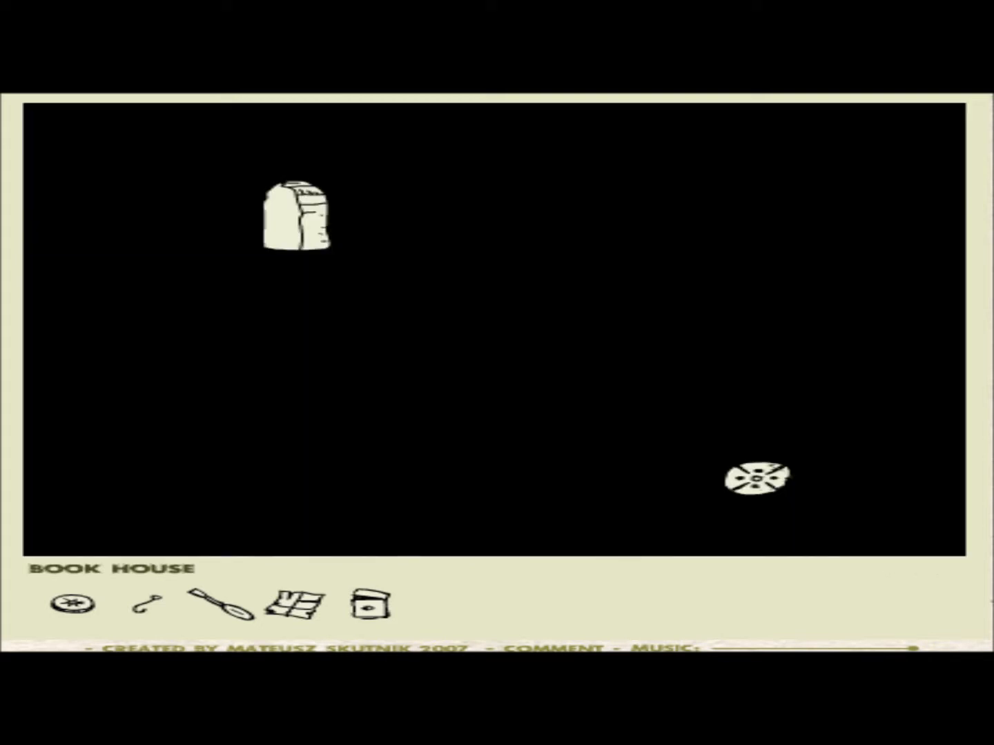
# Pick up the round disc lying in the dark Book House room.
pyautogui.click(755, 478)
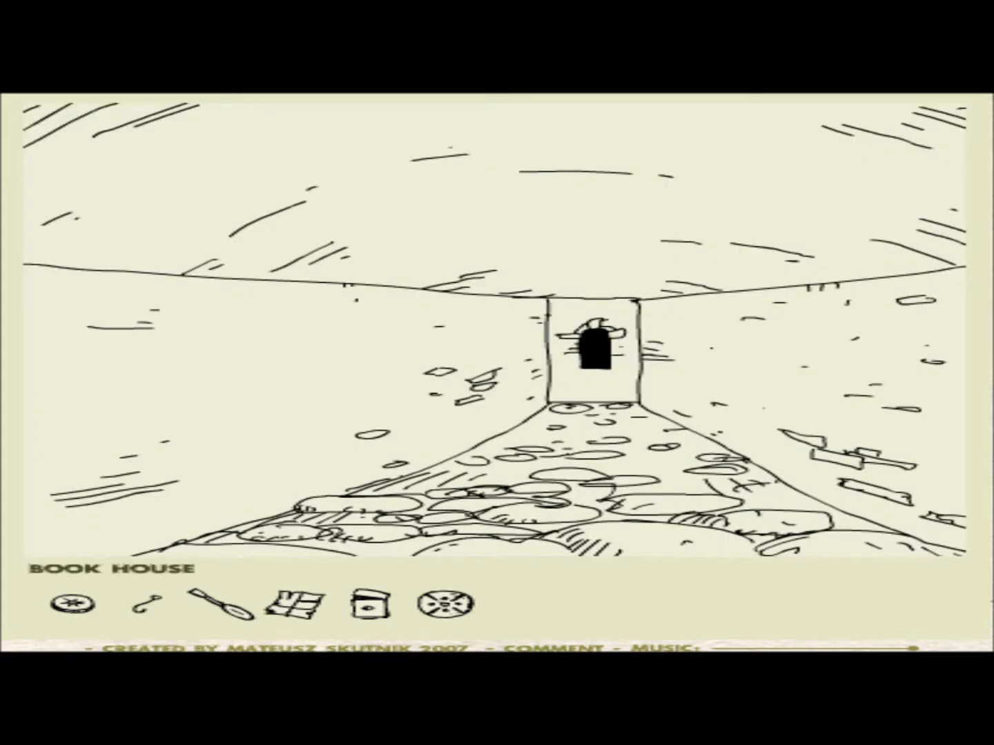
# Walk down the stone corridor and zoom in on the four-dial wall mechanism.
pyautogui.click(595, 345)
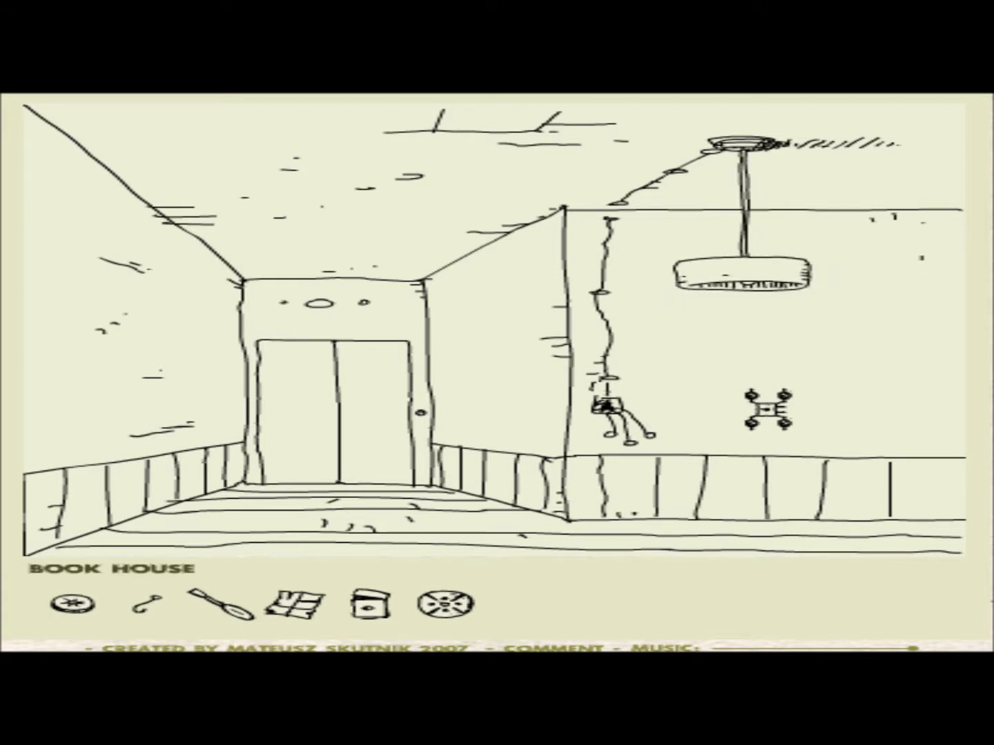
pyautogui.click(771, 411)
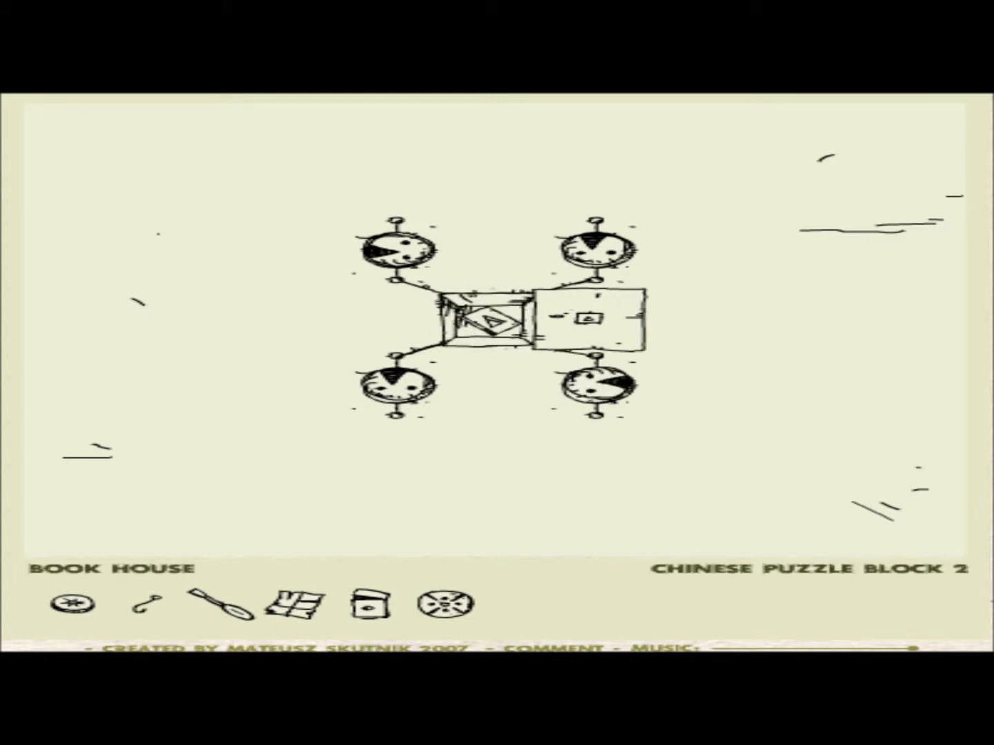
# Take Chinese Puzzle Block 2 out of the four-dial wall mechanism.
pyautogui.click(496, 325)
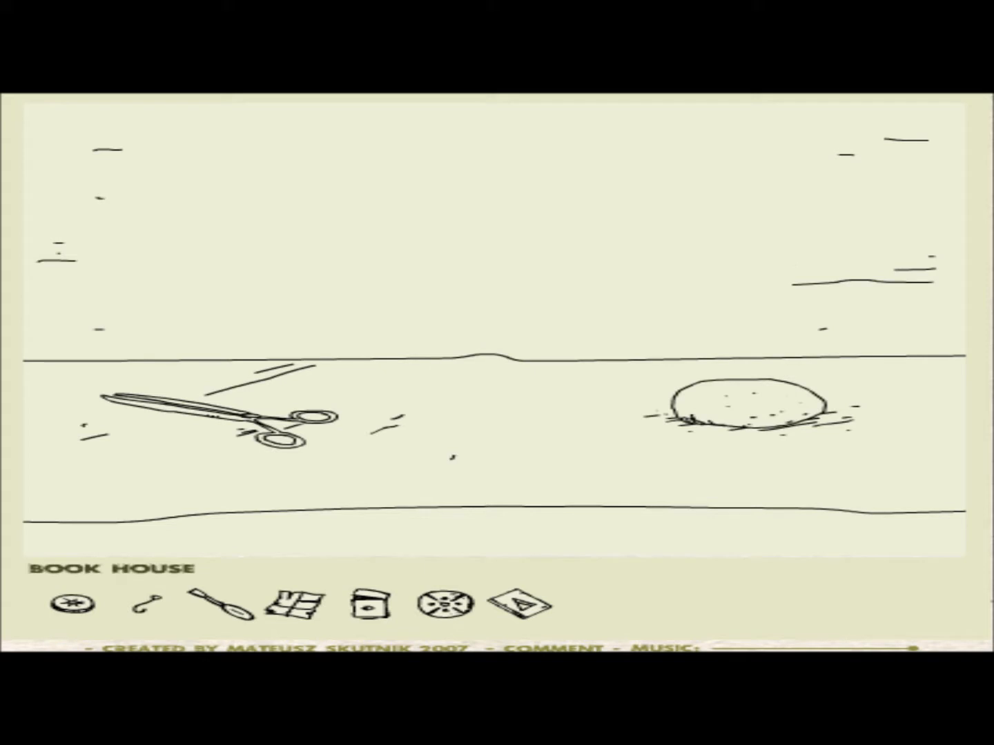
pyautogui.moveTo(225, 608)
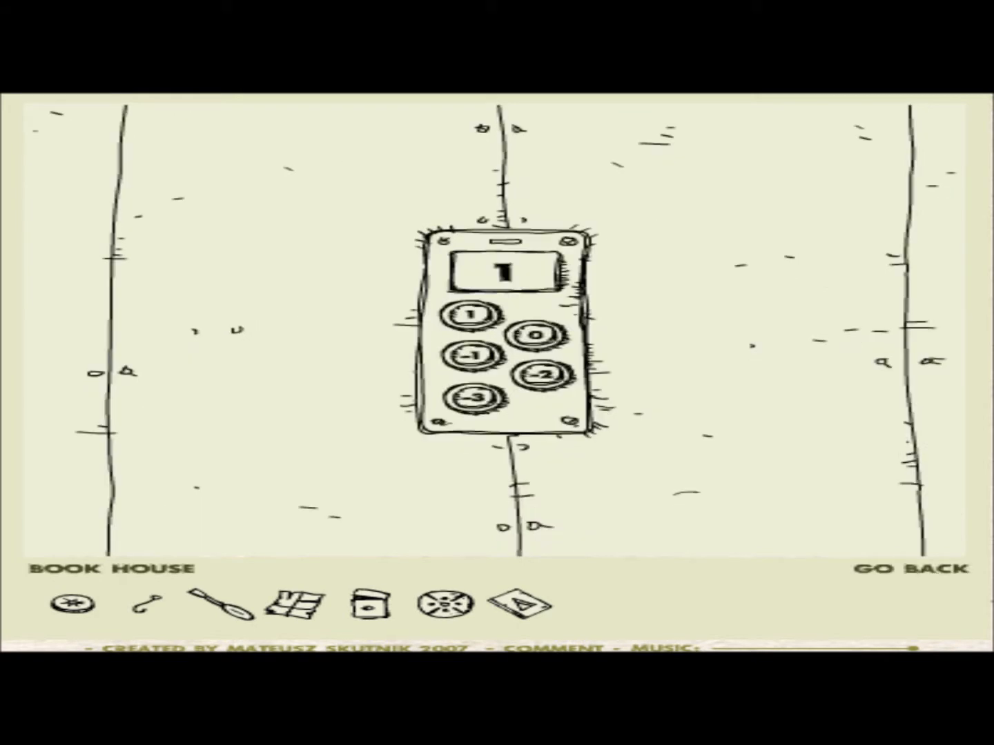
# Choose an elevator floor and walk into the room with the slanted desk and lamp table.
pyautogui.click(913, 571)
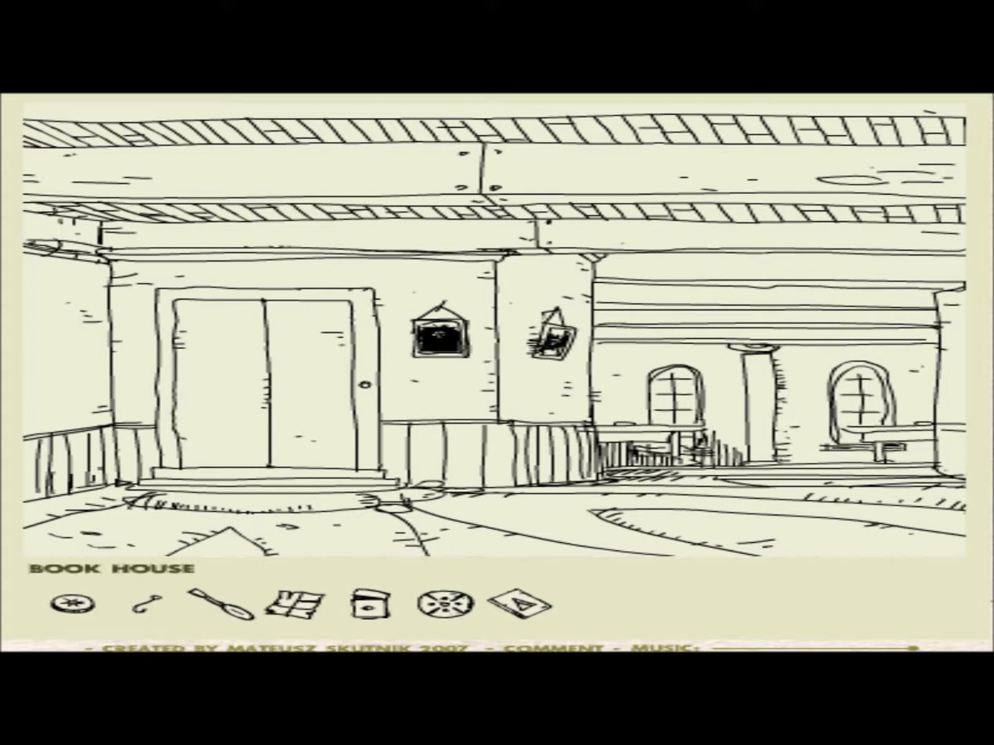
pyautogui.moveTo(548, 331)
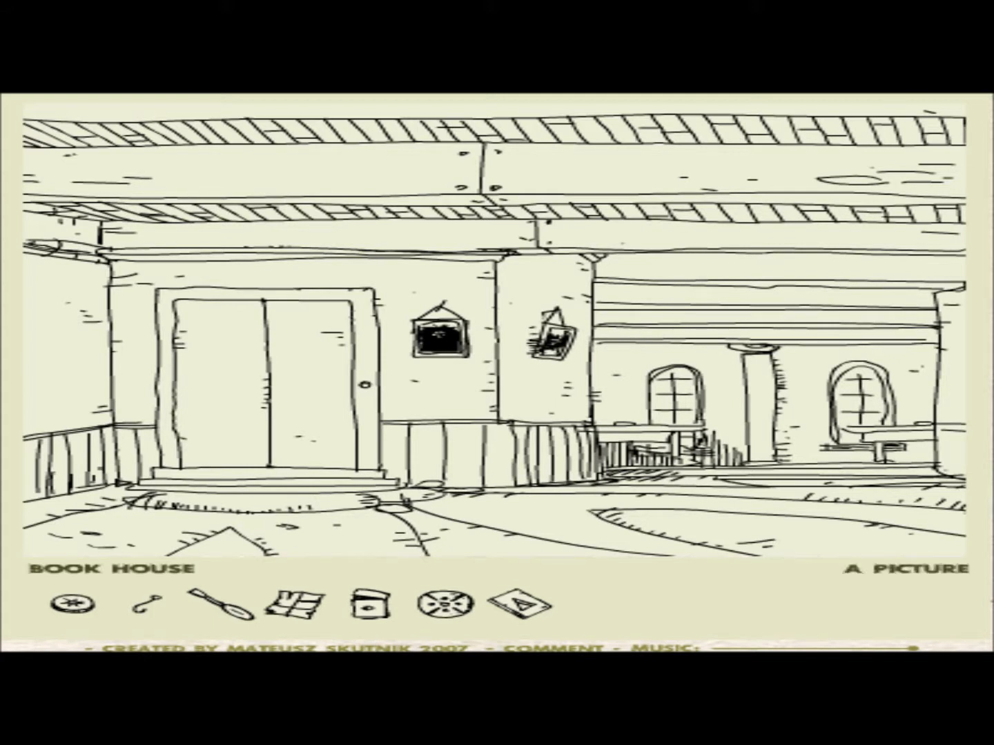
pyautogui.click(433, 335)
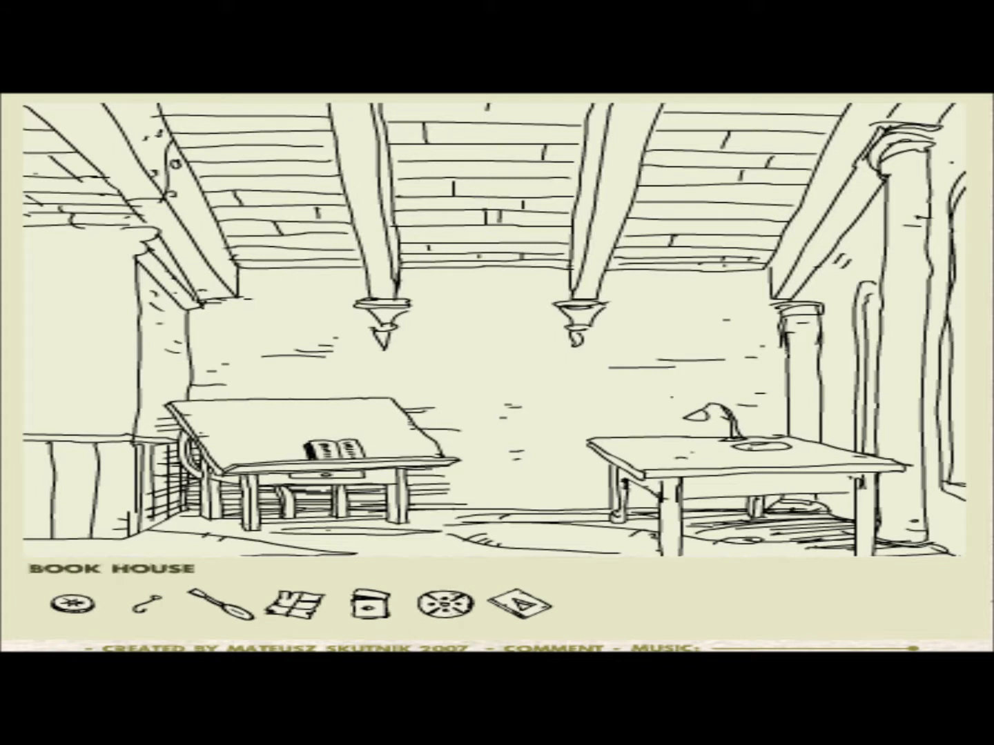
# Trade the round disc for the folded, booklet-like card.
pyautogui.click(334, 447)
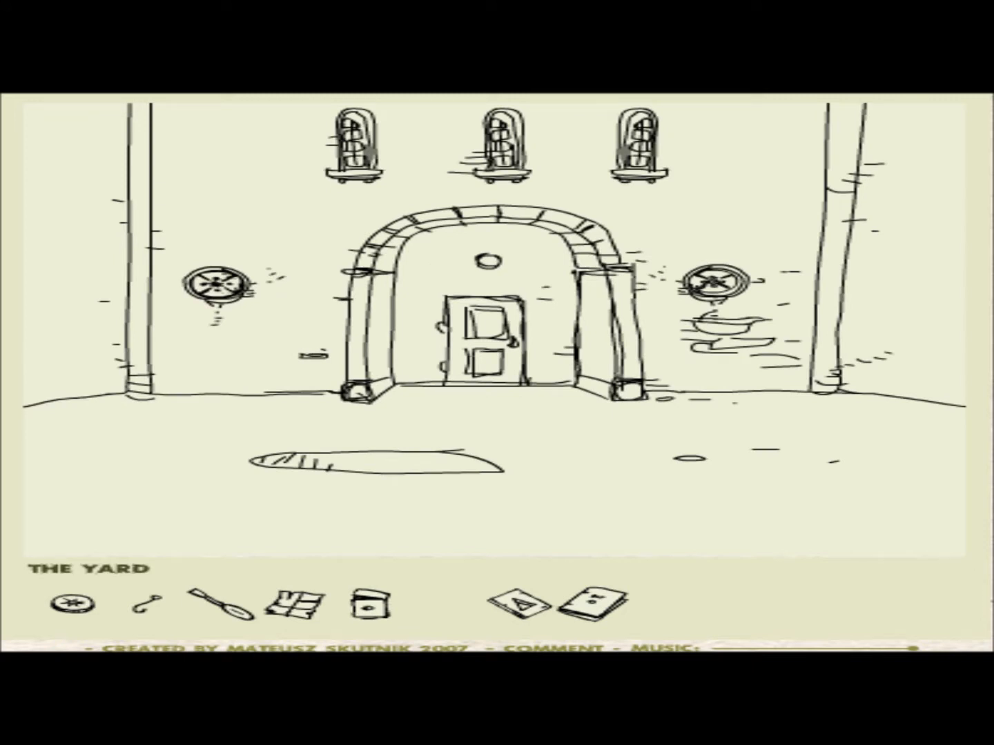
pyautogui.click(478, 339)
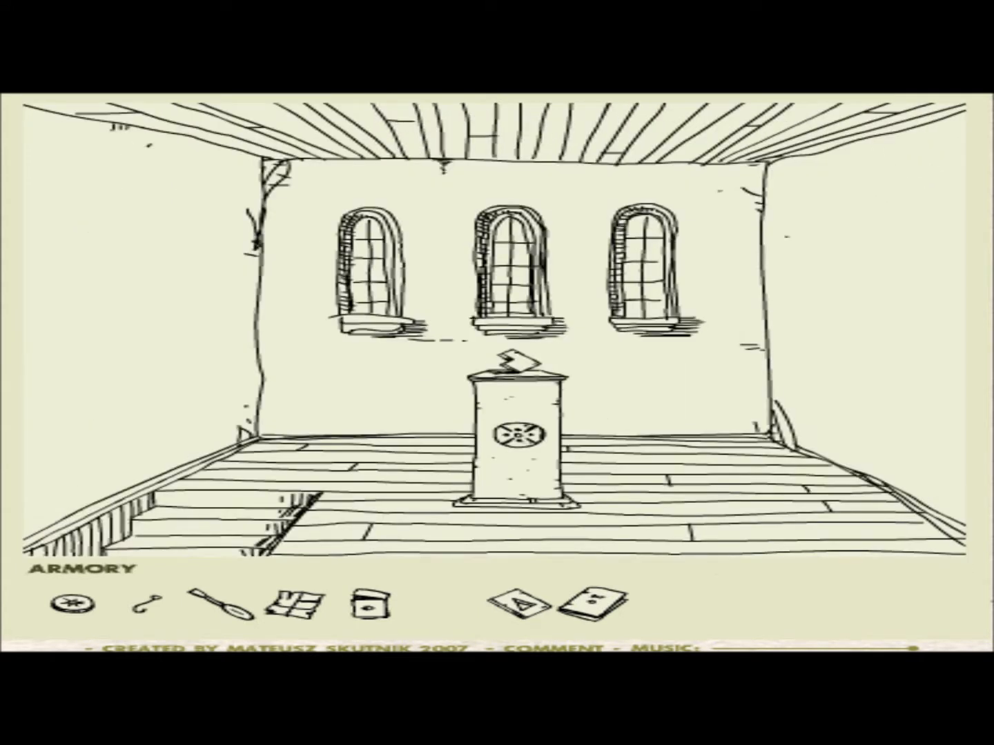
# Take the puzzle block from the armory pedestal and head toward the columned staircase building.
pyautogui.click(524, 362)
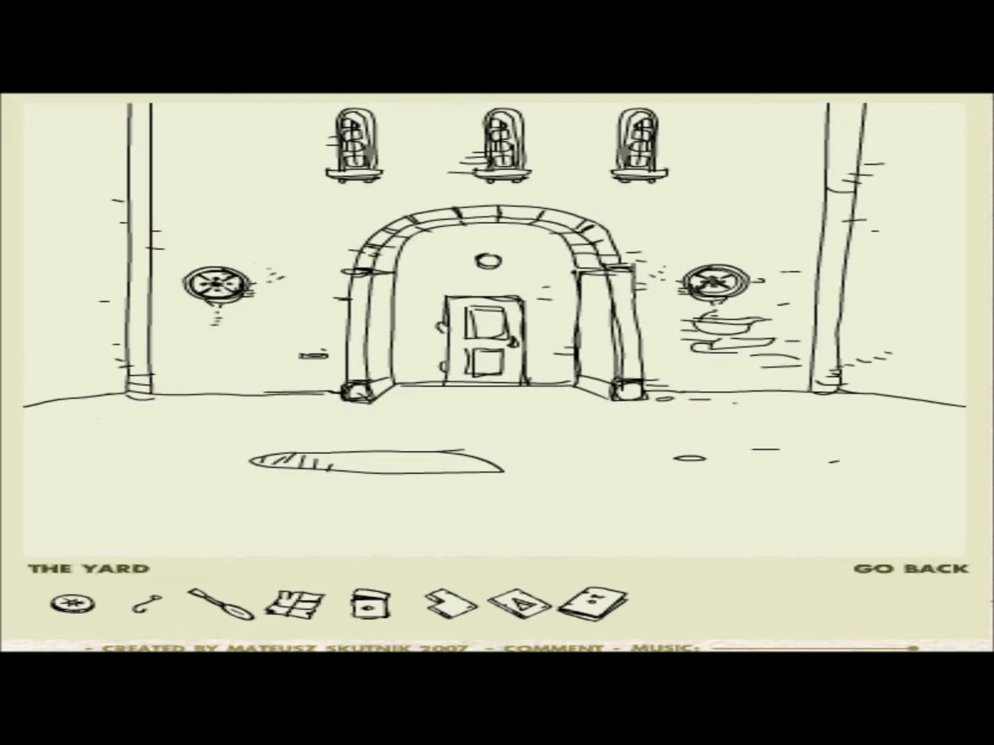
pyautogui.click(911, 570)
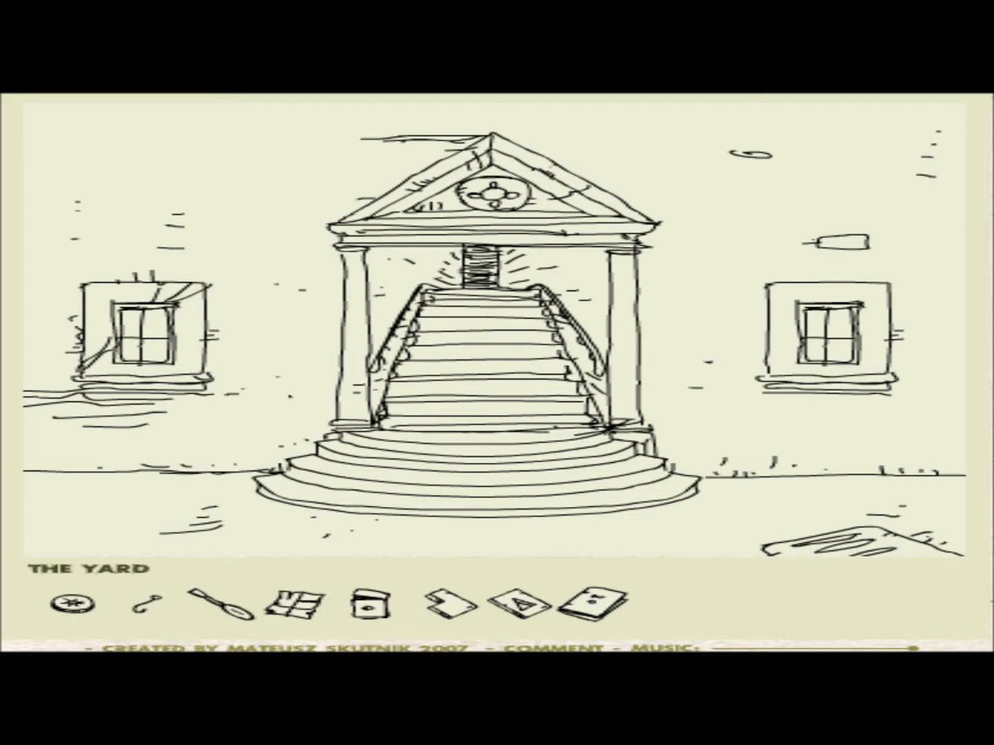
# Climb the columned building's grand staircase into the door-lined City Hall corridor.
pyautogui.click(487, 276)
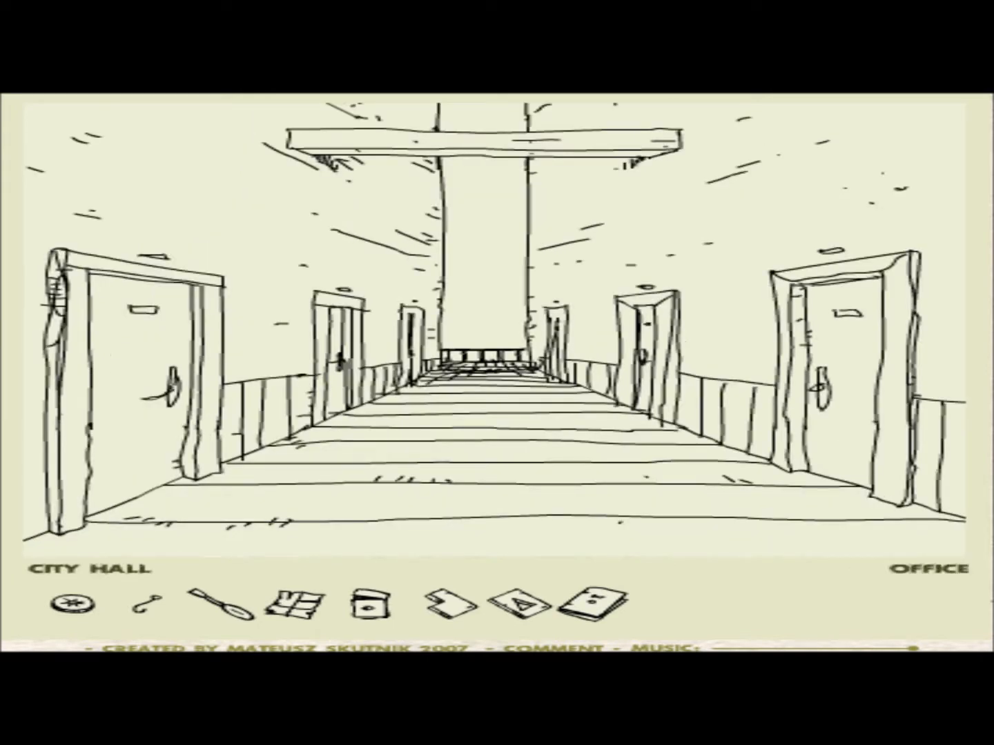
# Try the screwdriver on the small box's keyhole, then enter the City Hall office.
pyautogui.click(927, 588)
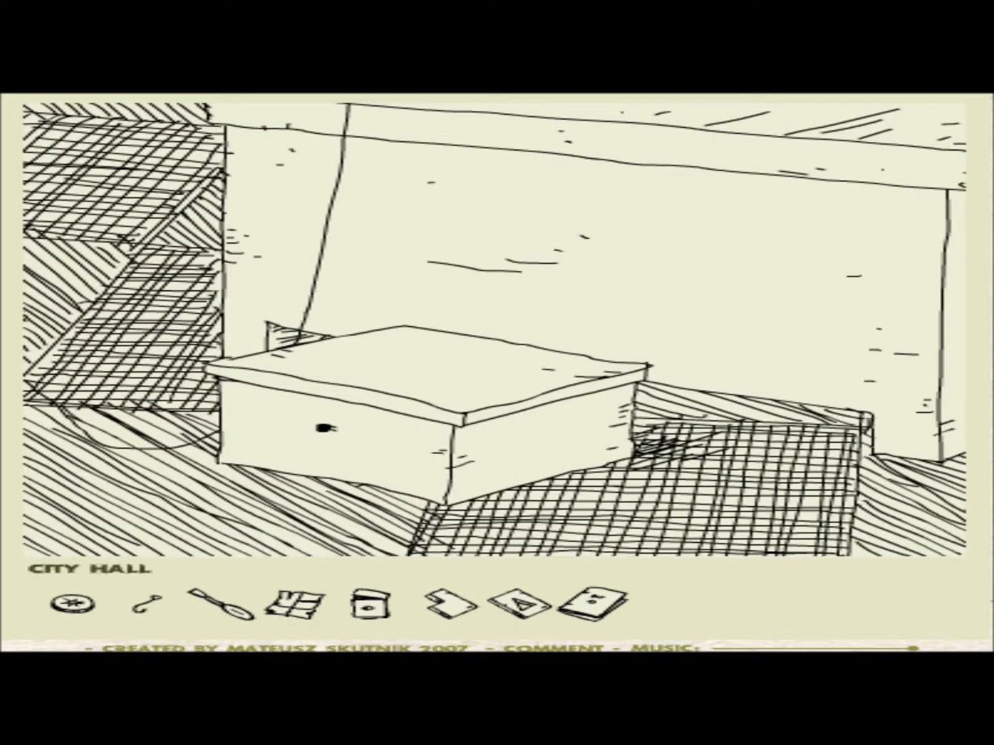
pyautogui.click(224, 611)
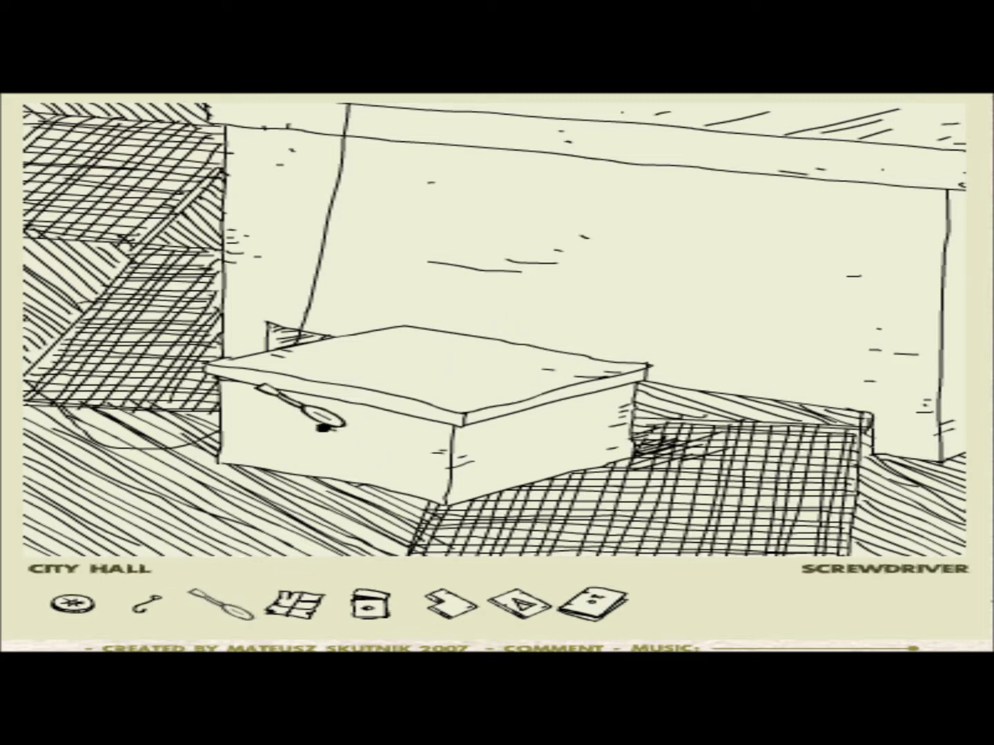
pyautogui.click(304, 414)
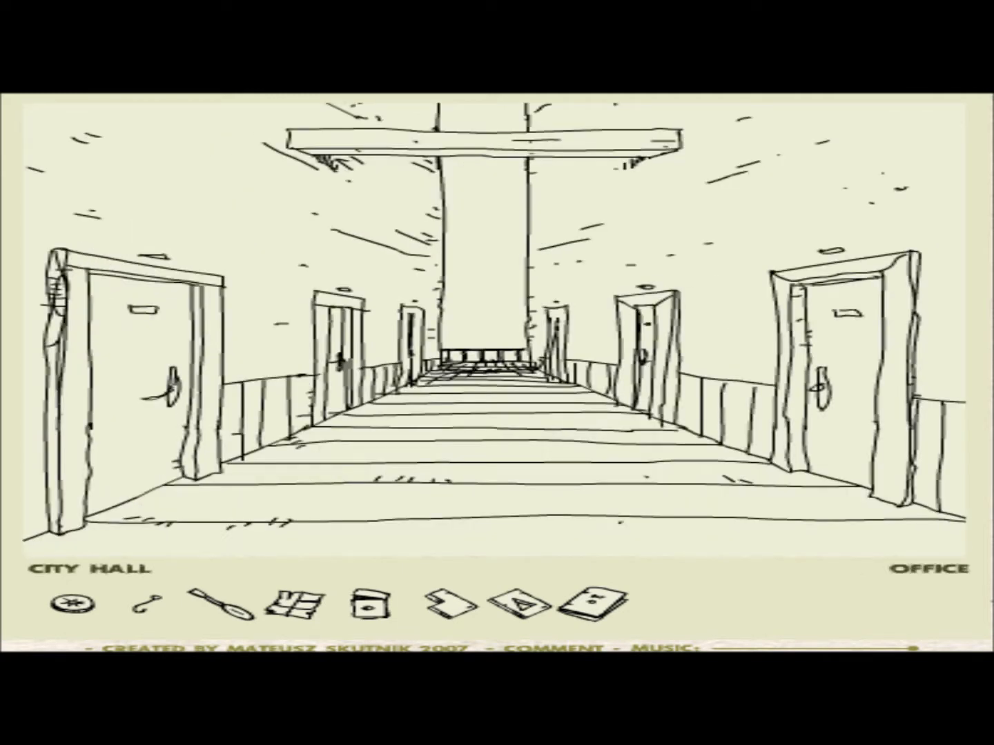
pyautogui.click(929, 570)
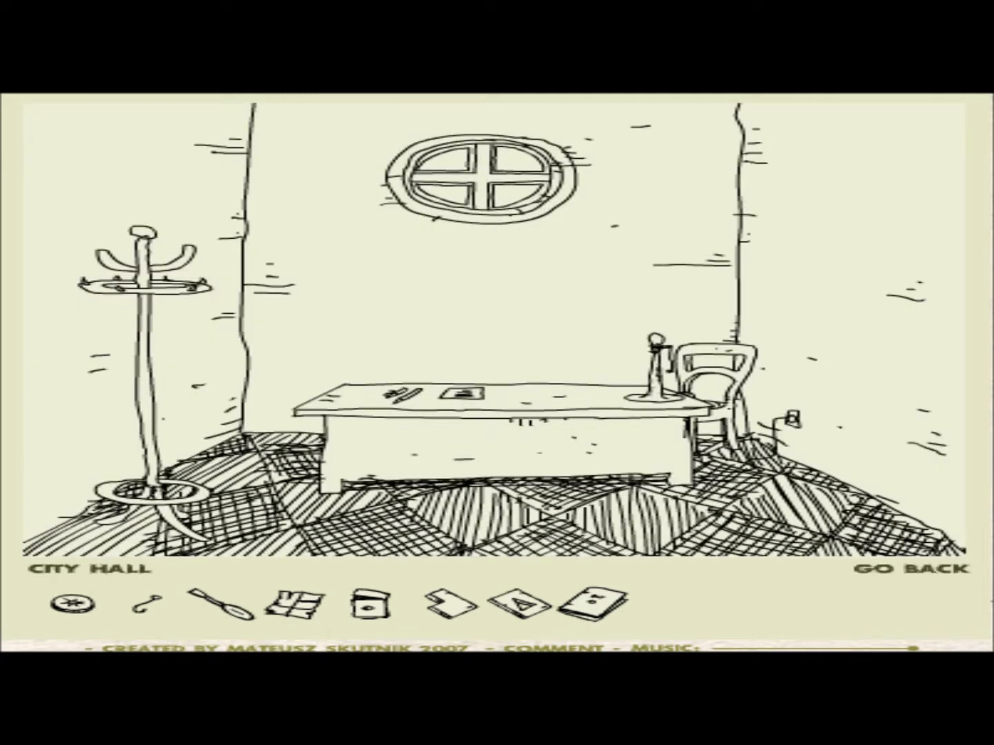
# Leave the City Hall office and walk down to the Quayside with its stone steps.
pyautogui.click(908, 590)
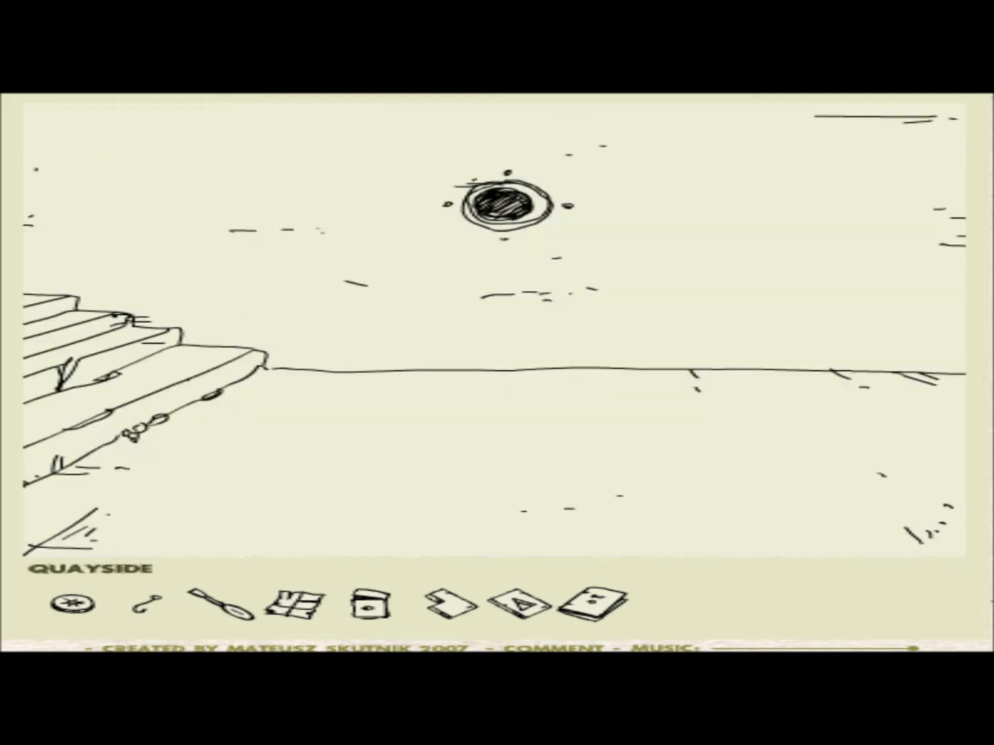
# Walk to the four-pedestal archway and place the puzzle blocks on the pedestals.
pyautogui.click(503, 207)
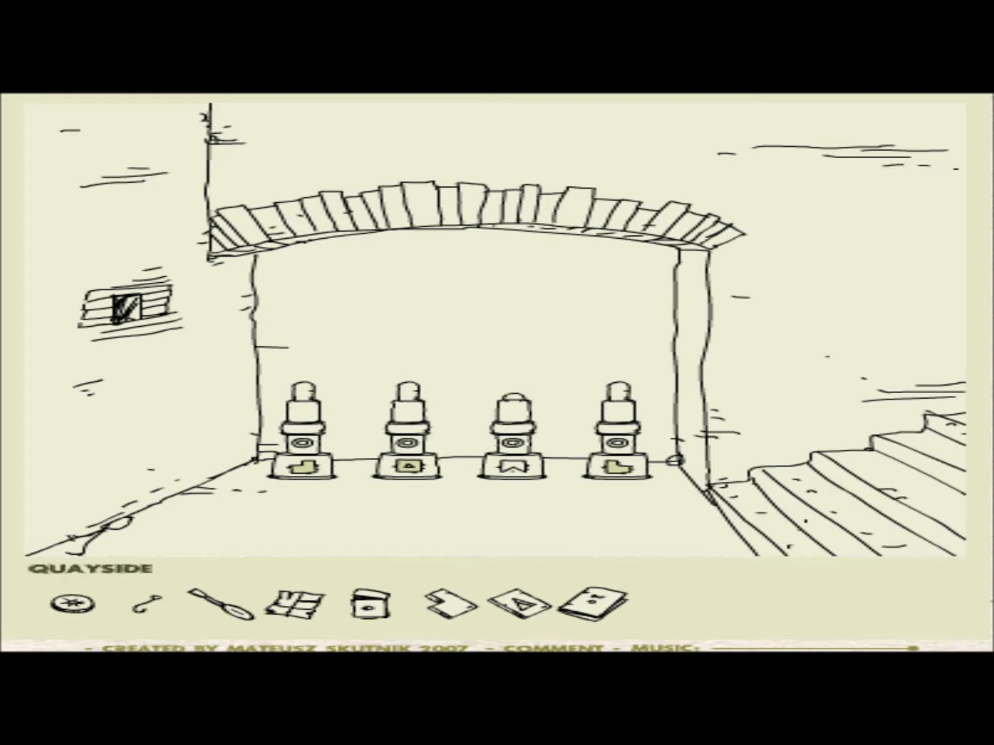
pyautogui.click(614, 455)
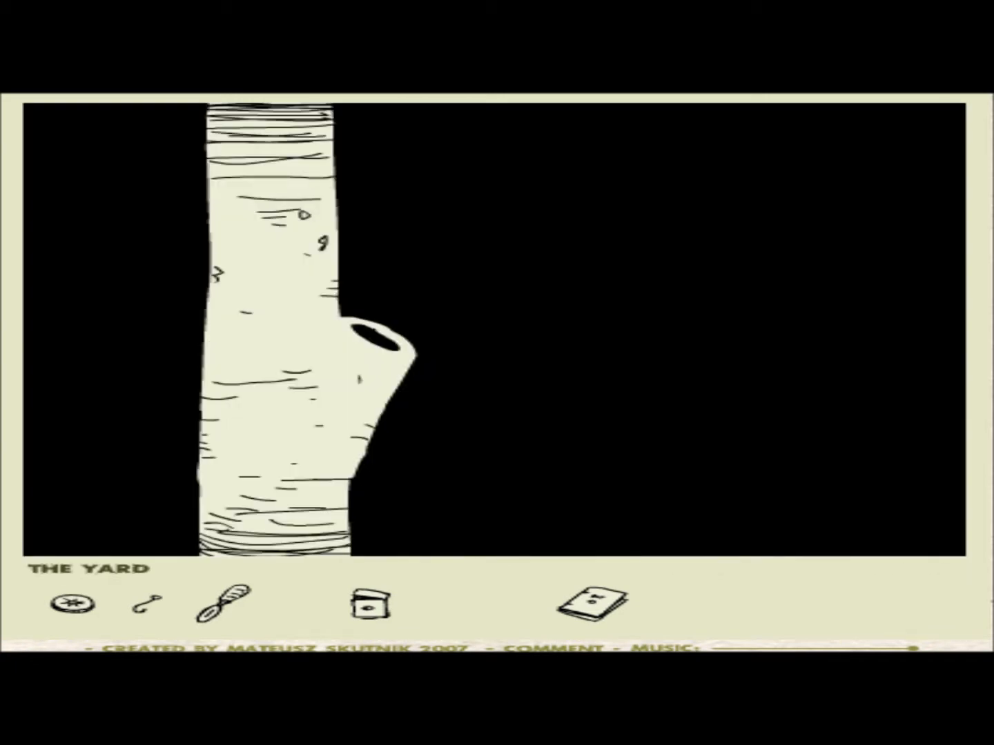
# Use the lighter on the hole in the tree trunk to set it smoking.
pyautogui.click(228, 604)
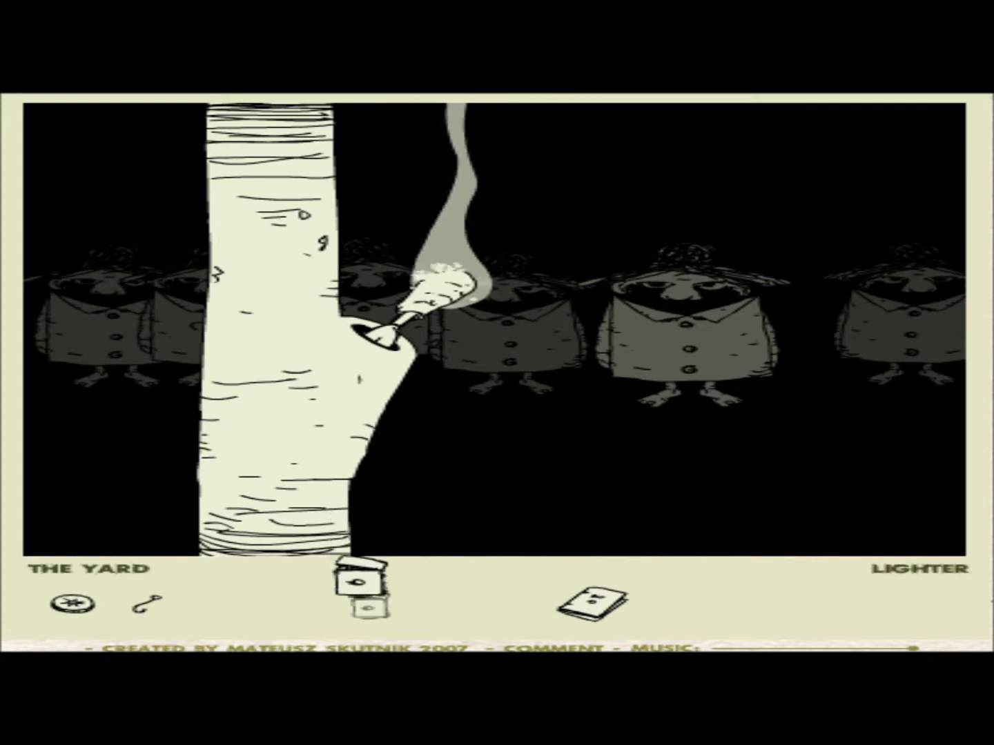
pyautogui.click(366, 593)
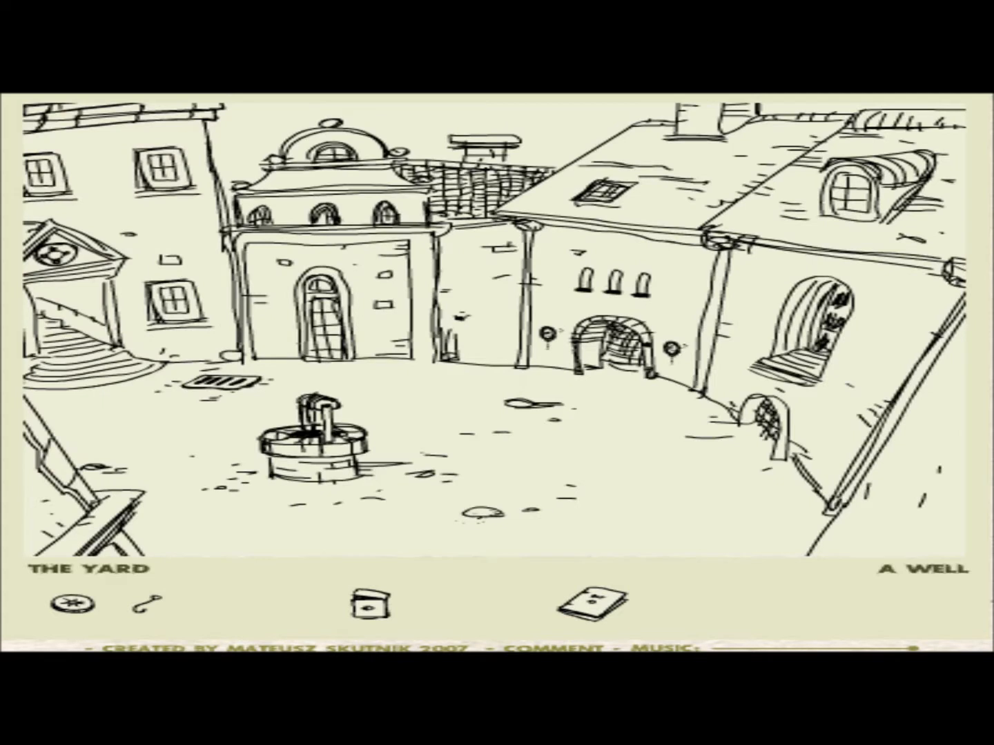
# Inspect the drain grate by the well, then head toward the Armory's torture room.
pyautogui.click(310, 434)
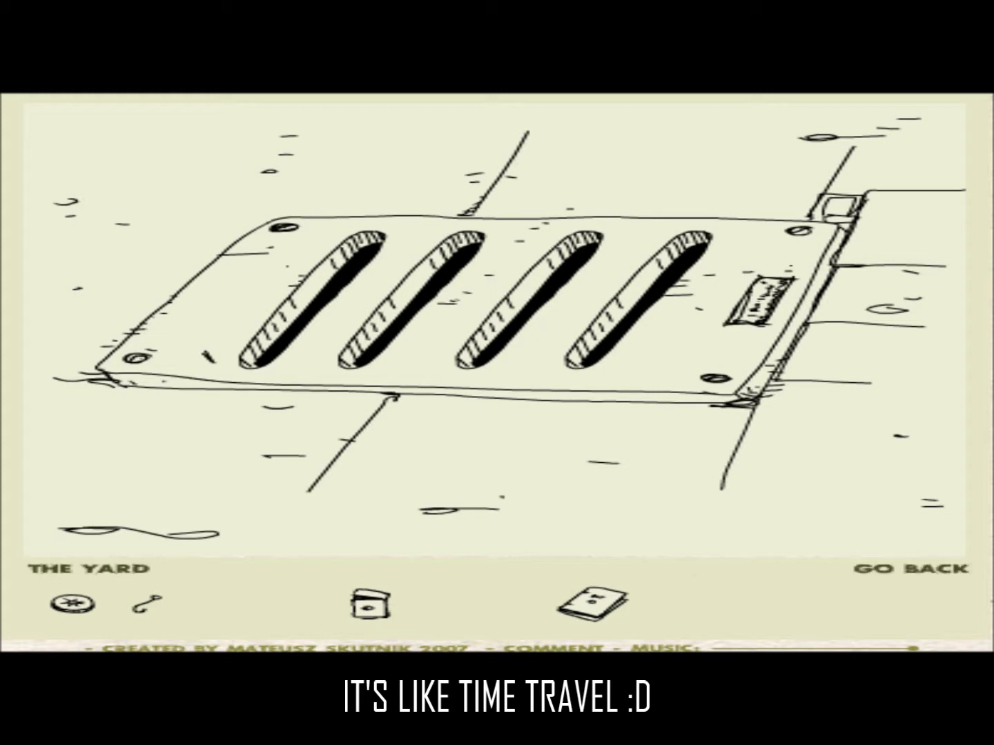
pyautogui.click(911, 570)
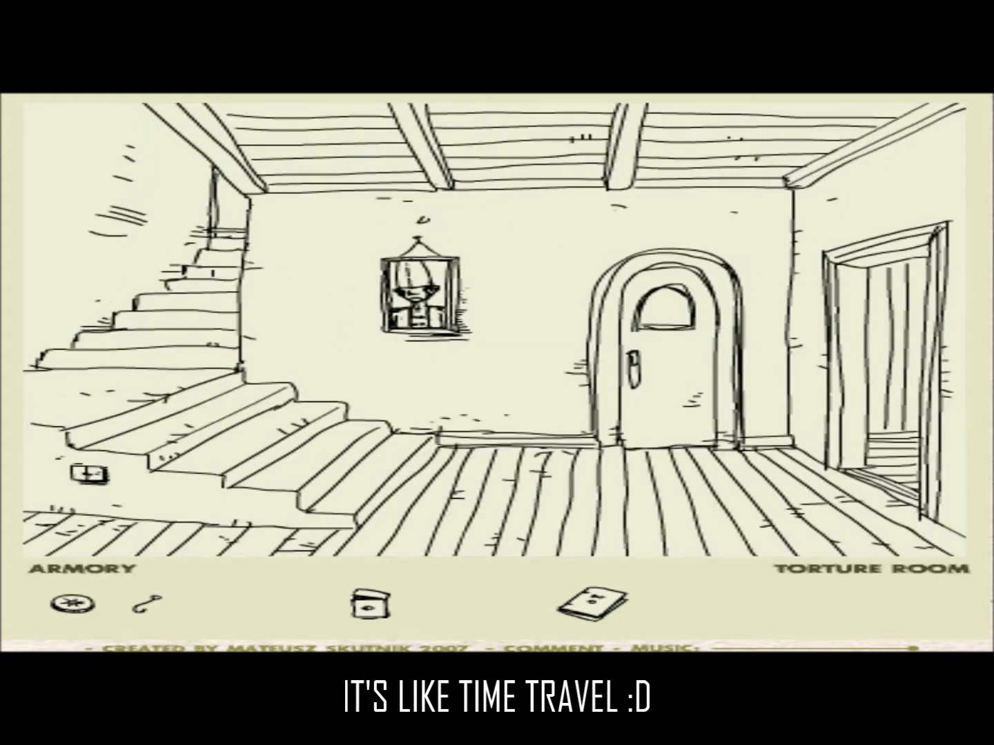
pyautogui.click(653, 345)
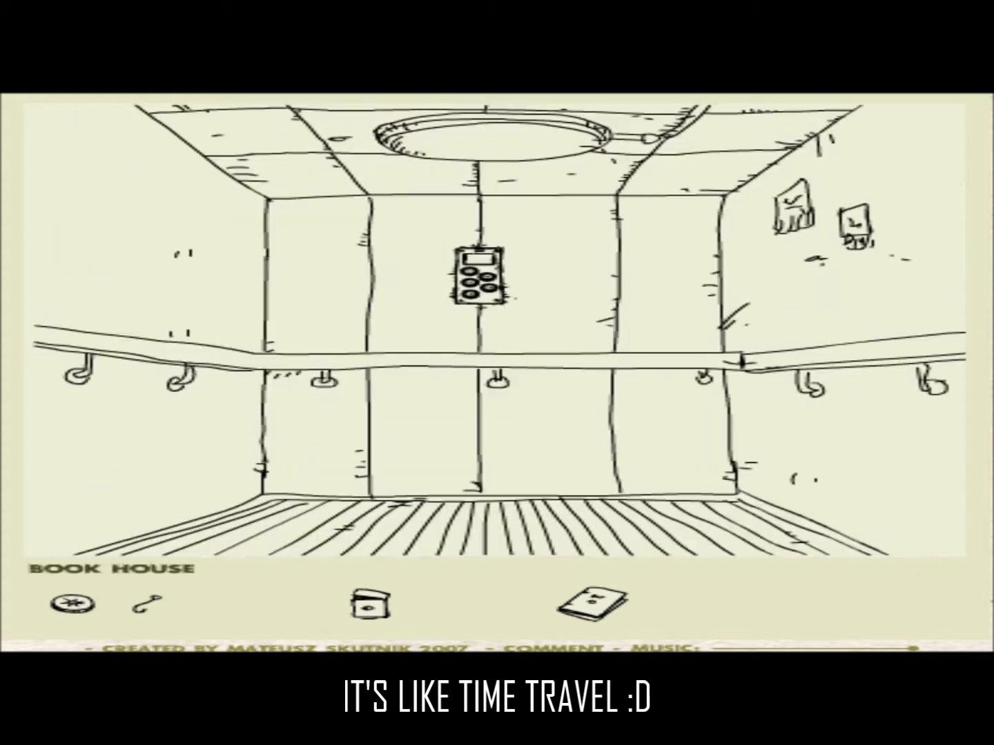
# Work the elevator panel, check the book beside the scissors, then get out of the elevator.
pyautogui.click(481, 276)
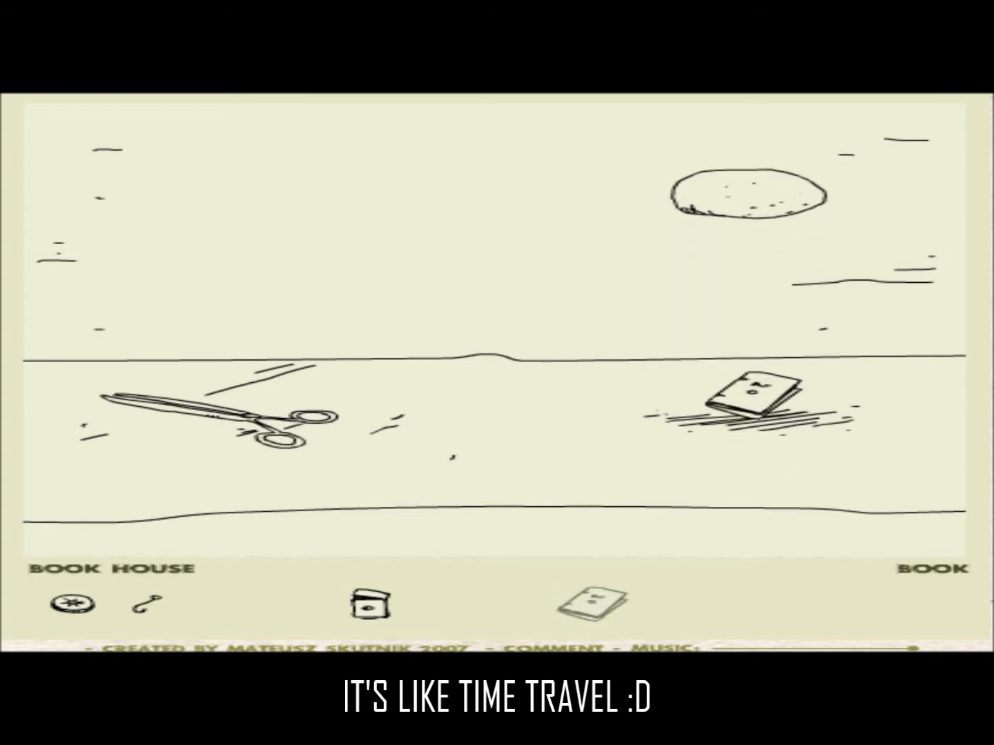
pyautogui.click(749, 397)
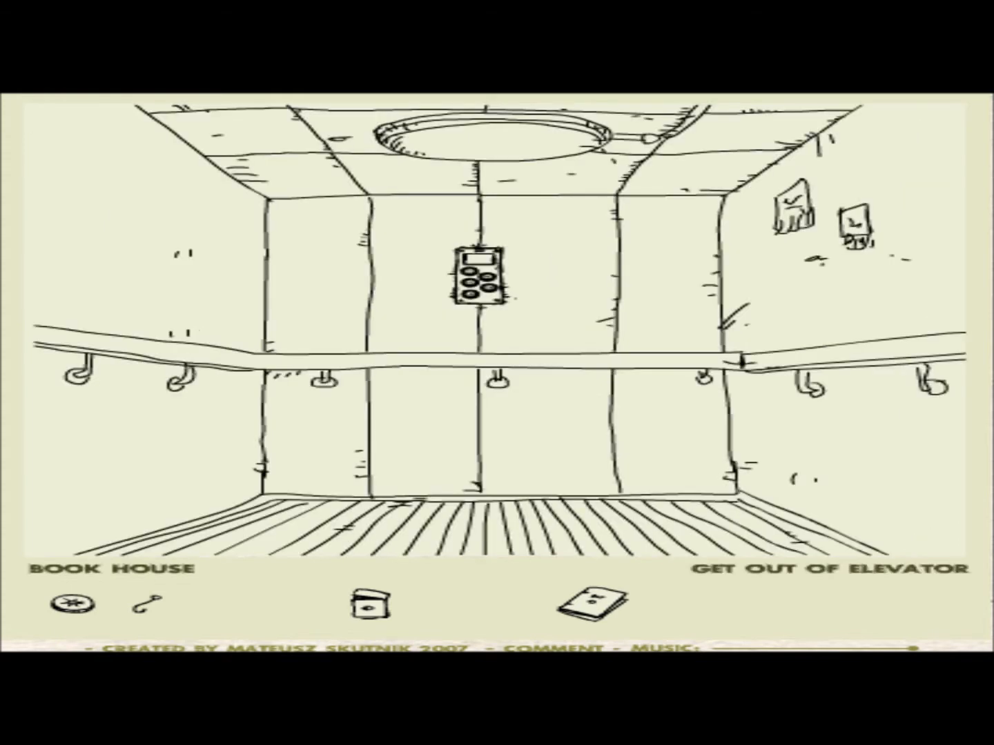
pyautogui.click(824, 570)
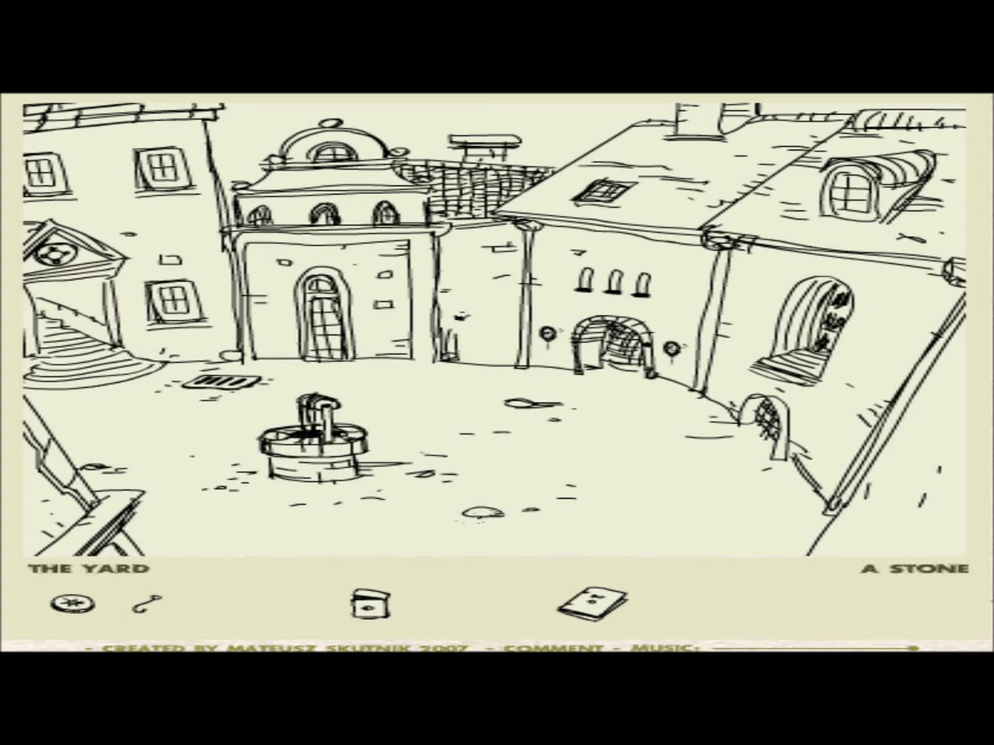
# Examine the stone on the yard's ground, revealing a basin with a small key.
pyautogui.click(483, 511)
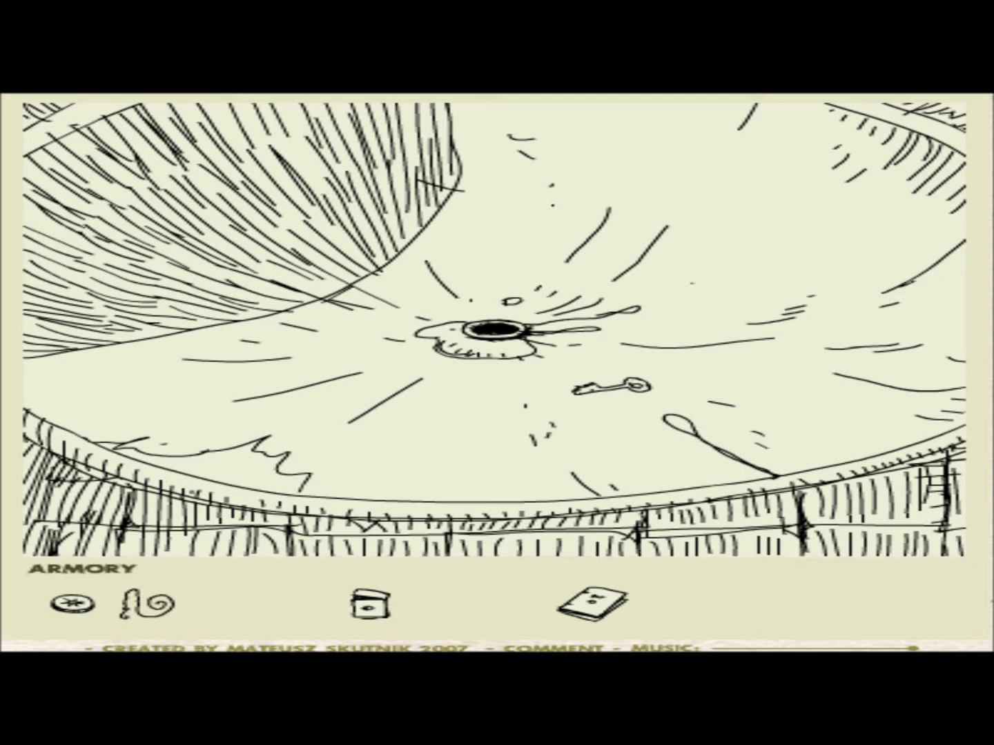
# Take the small key, trade the book to the hairy creature for a boot, and leave.
pyautogui.click(608, 390)
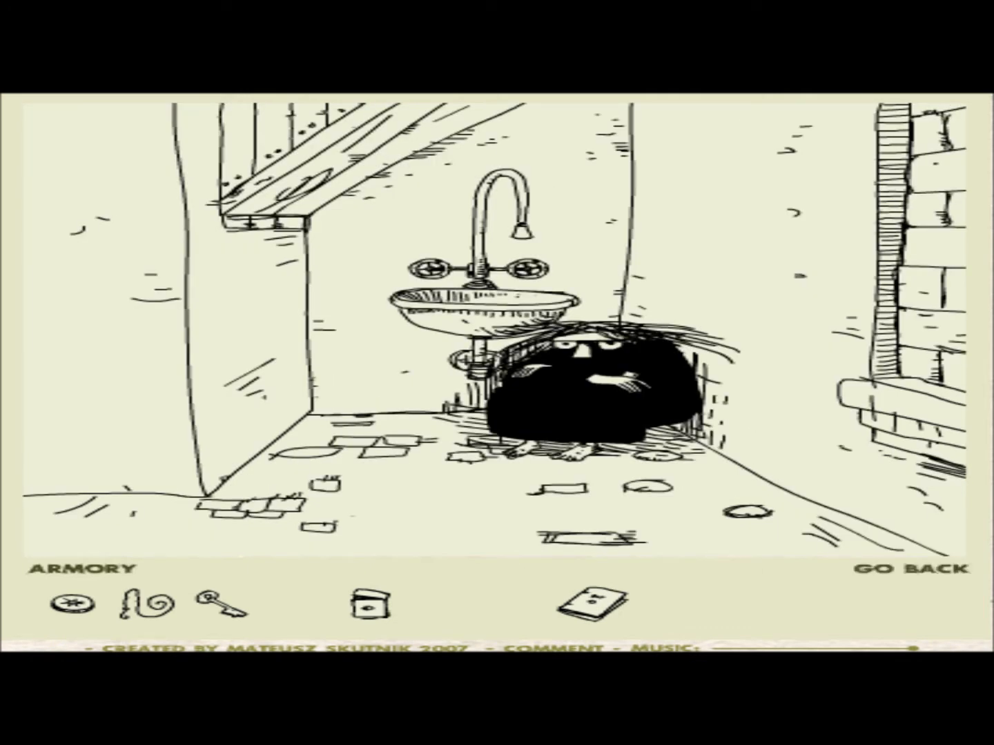
pyautogui.click(590, 611)
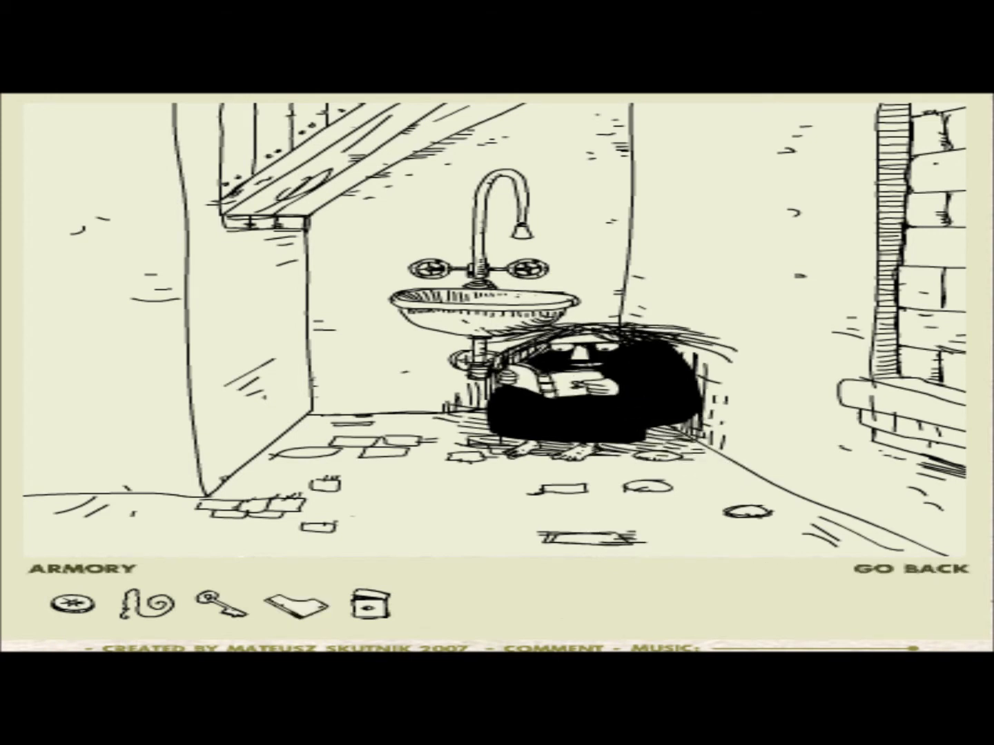
pyautogui.click(911, 570)
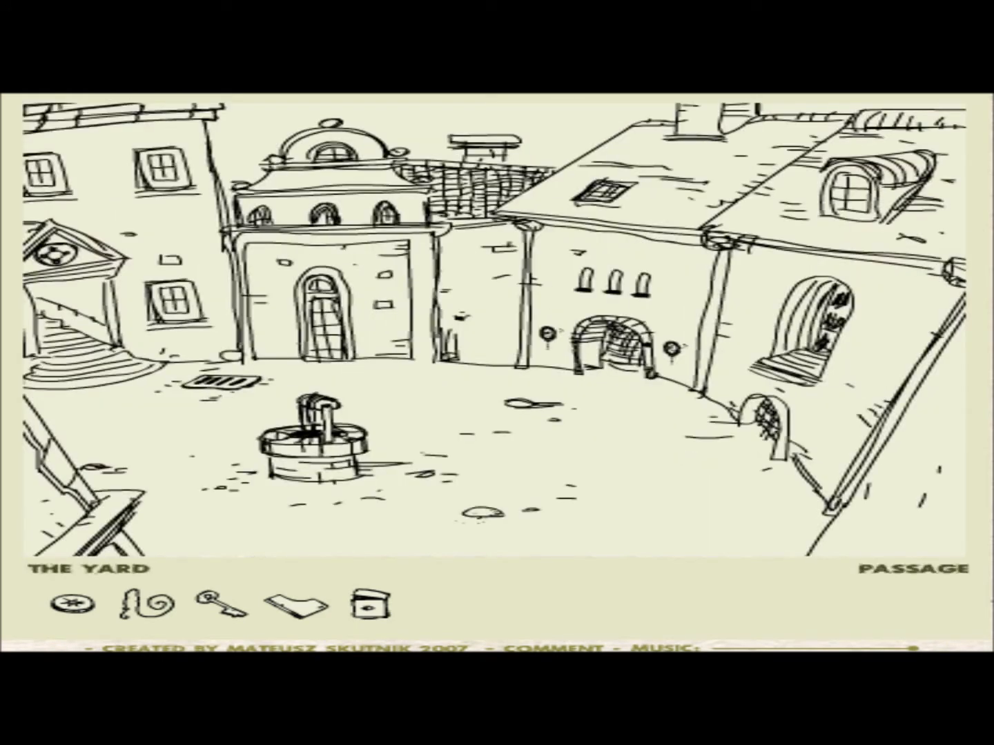
# Go through the yard's passage into the dark birch-tree scene with coated figures.
pyautogui.click(618, 345)
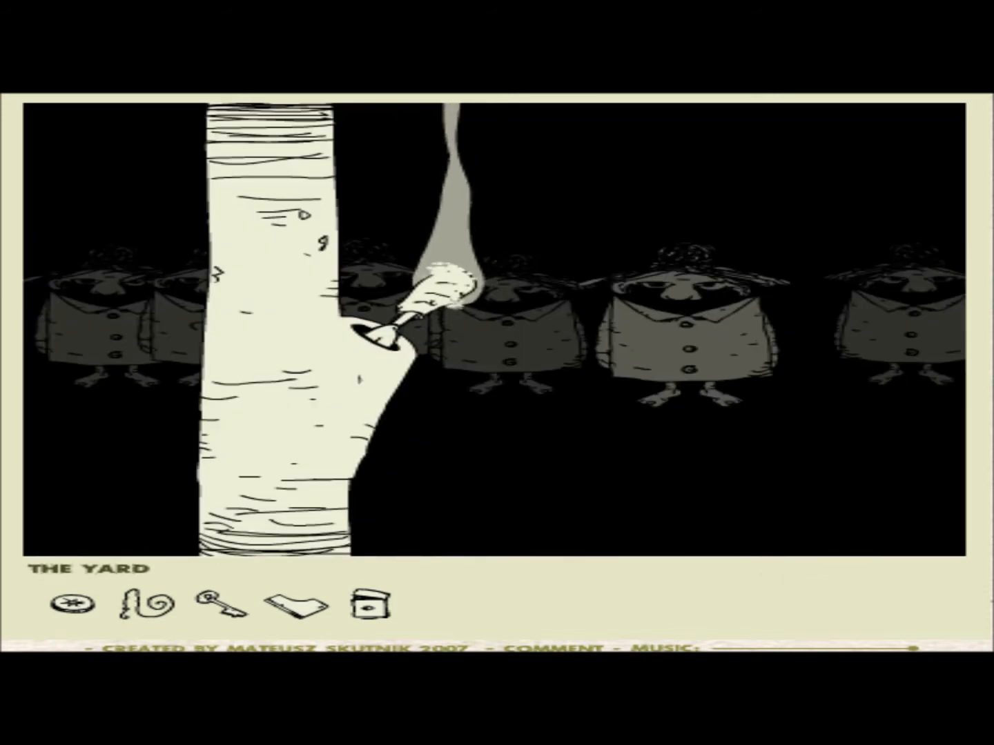
pyautogui.click(72, 609)
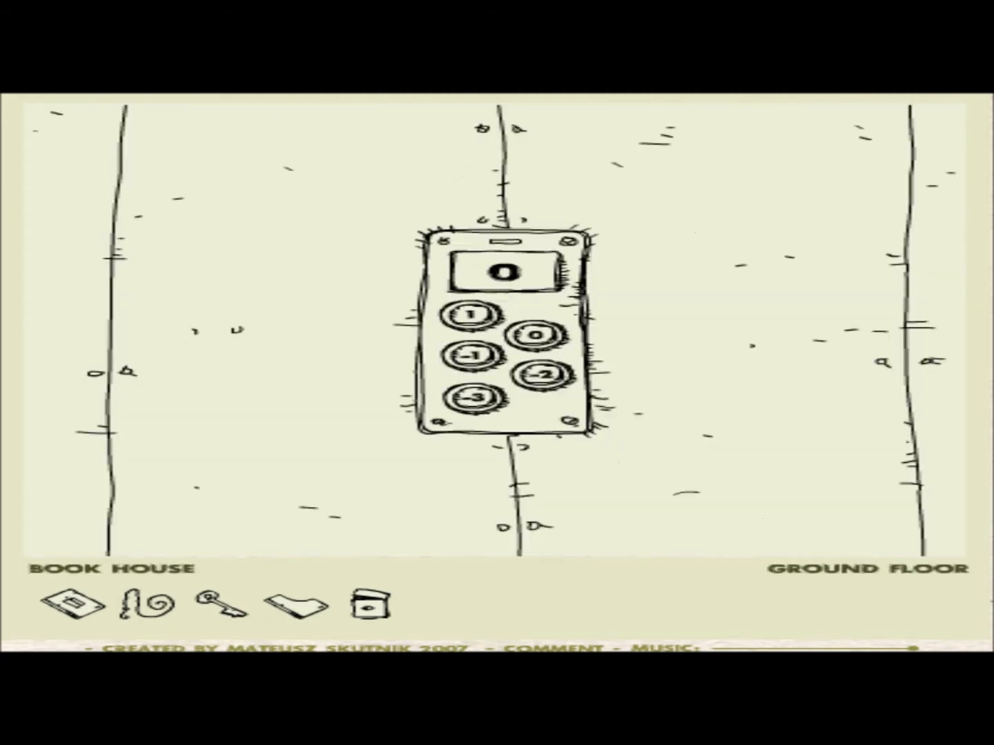
# Ride the elevator to floor 0, visit the drafting-desk room, then return to the elevator.
pyautogui.click(472, 316)
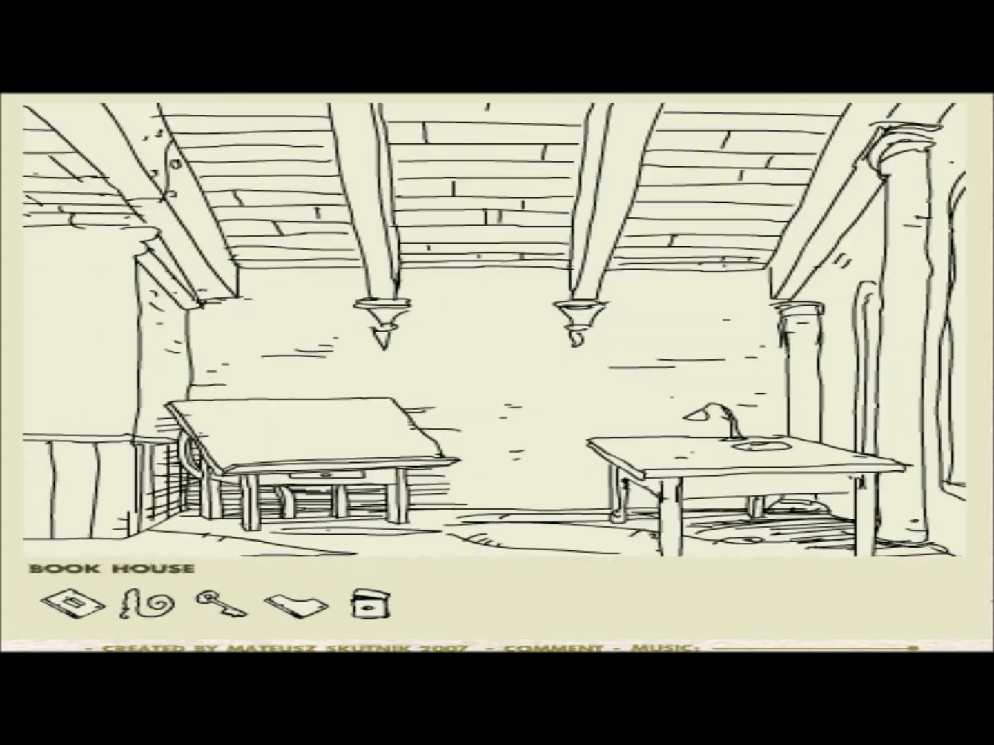
pyautogui.click(222, 606)
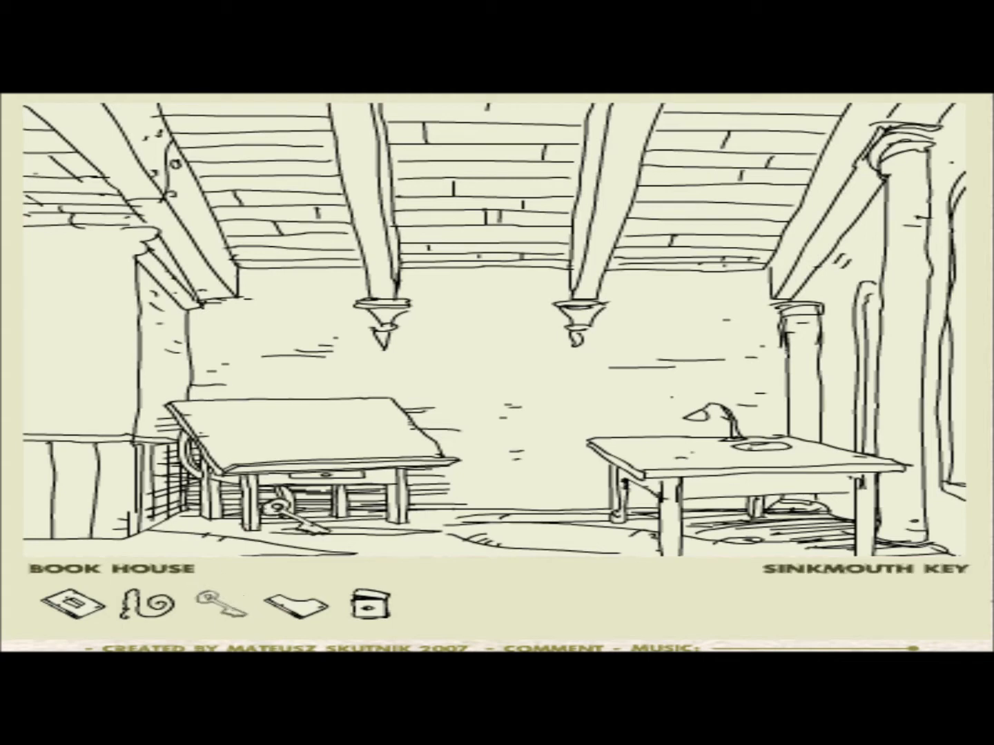
pyautogui.click(298, 519)
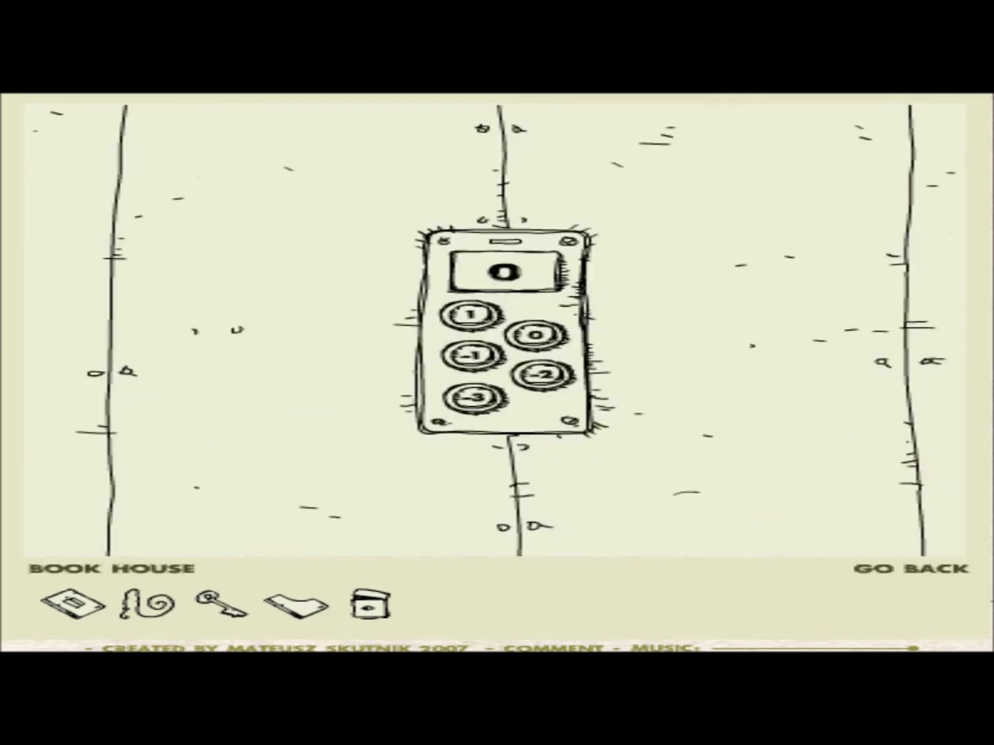
# Open the City Hall box's lock with the Sinkmouth key and take the L-shaped block 7.
pyautogui.click(911, 570)
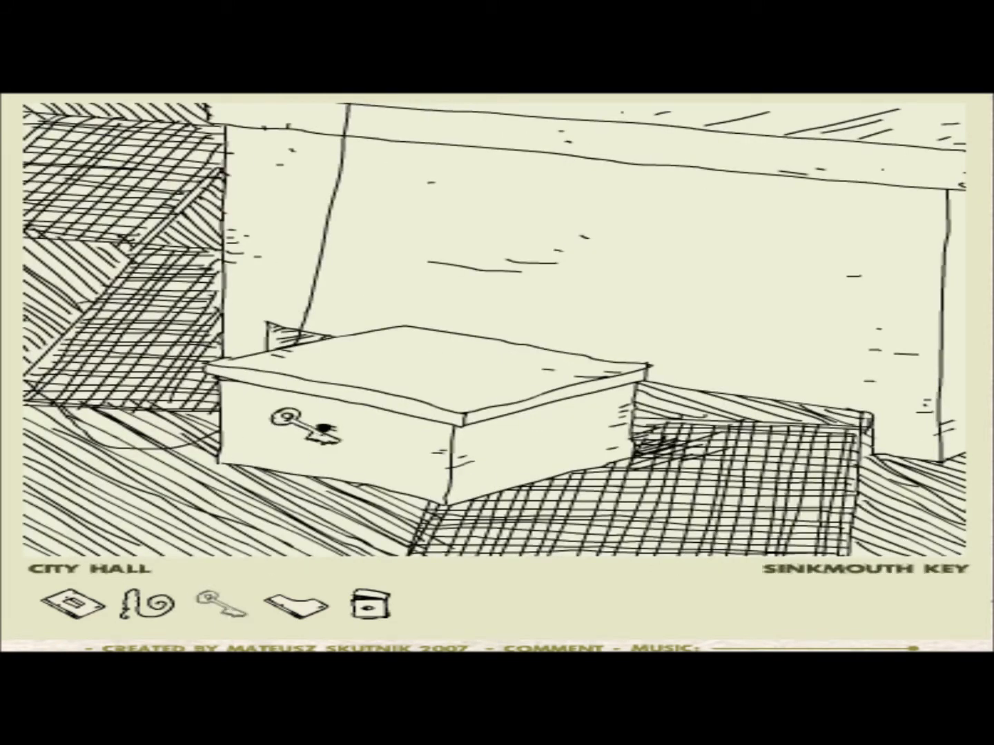
pyautogui.click(317, 427)
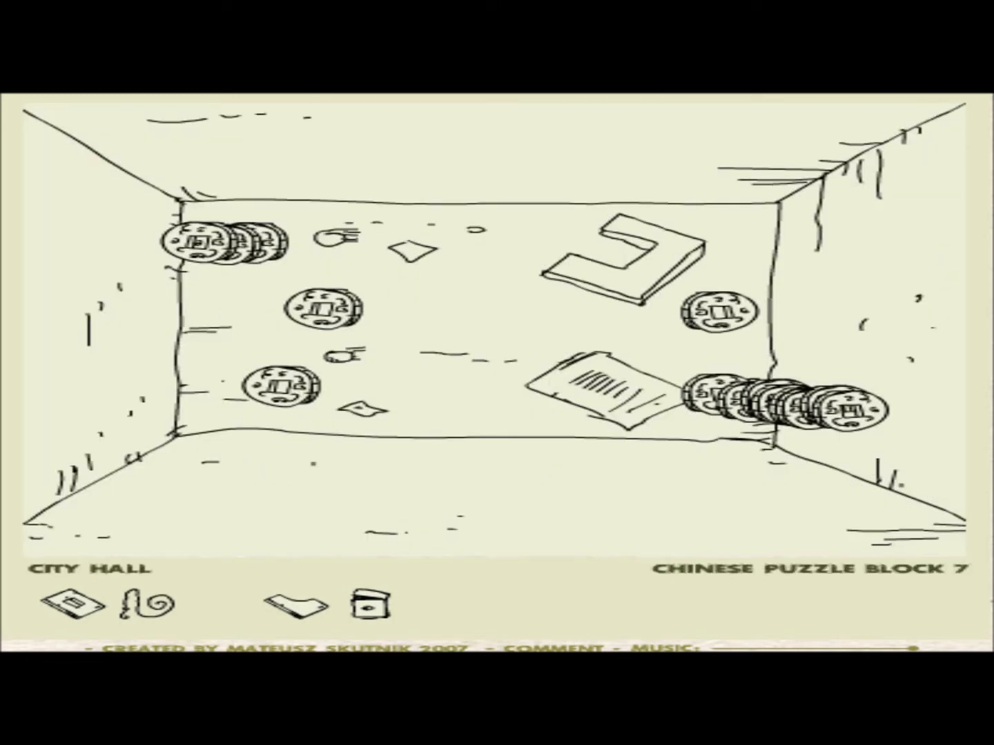
pyautogui.click(625, 259)
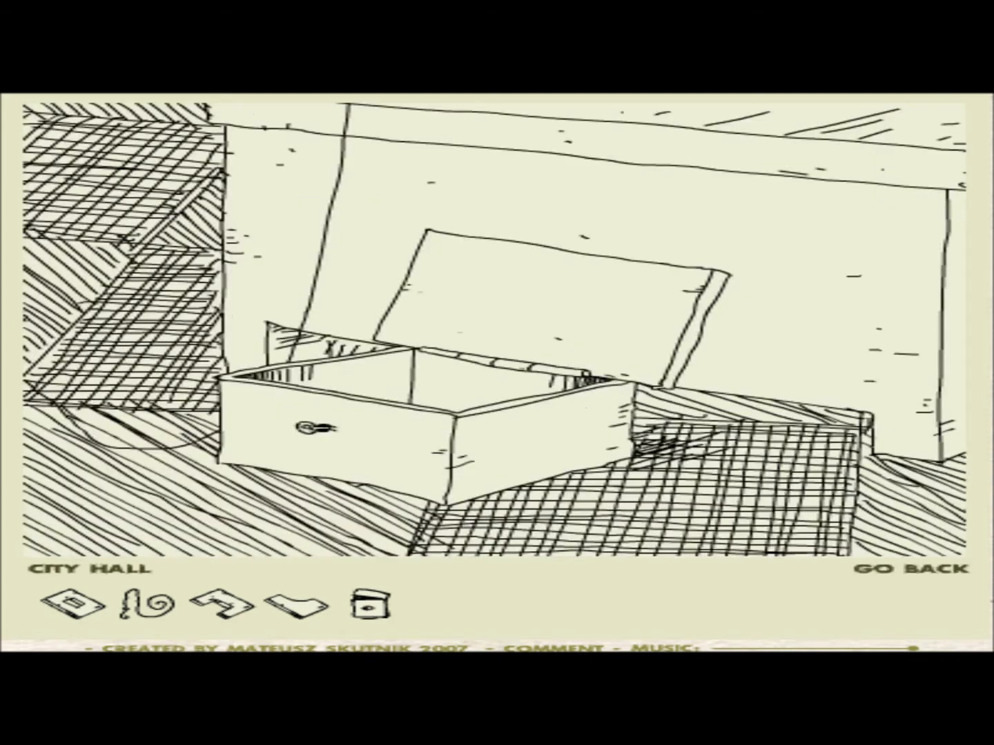
# Leave City Hall's opened box and return to the town yard facing the Book House.
pyautogui.click(908, 589)
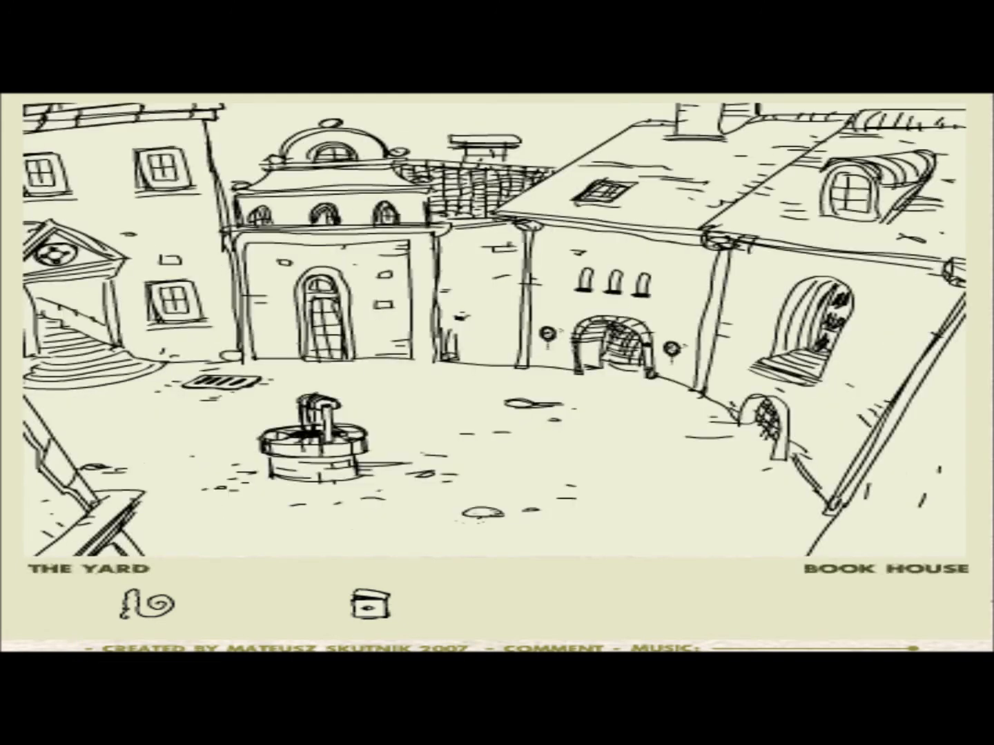
# Walk into the Book House and take its elevator to floor -2.
pyautogui.click(311, 434)
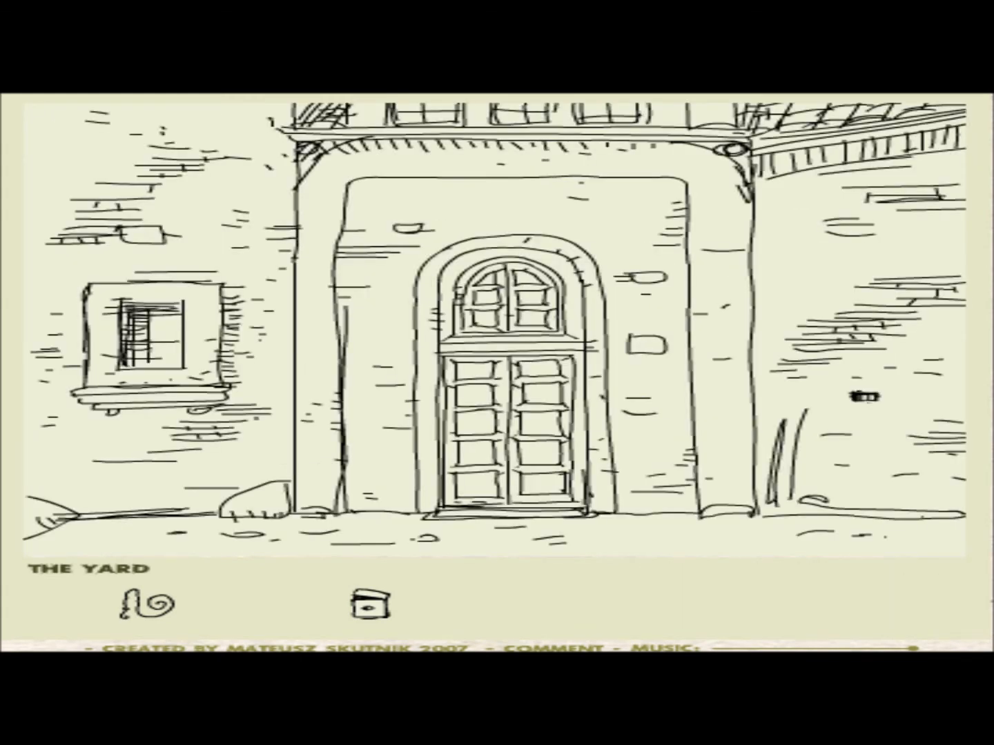
pyautogui.click(502, 380)
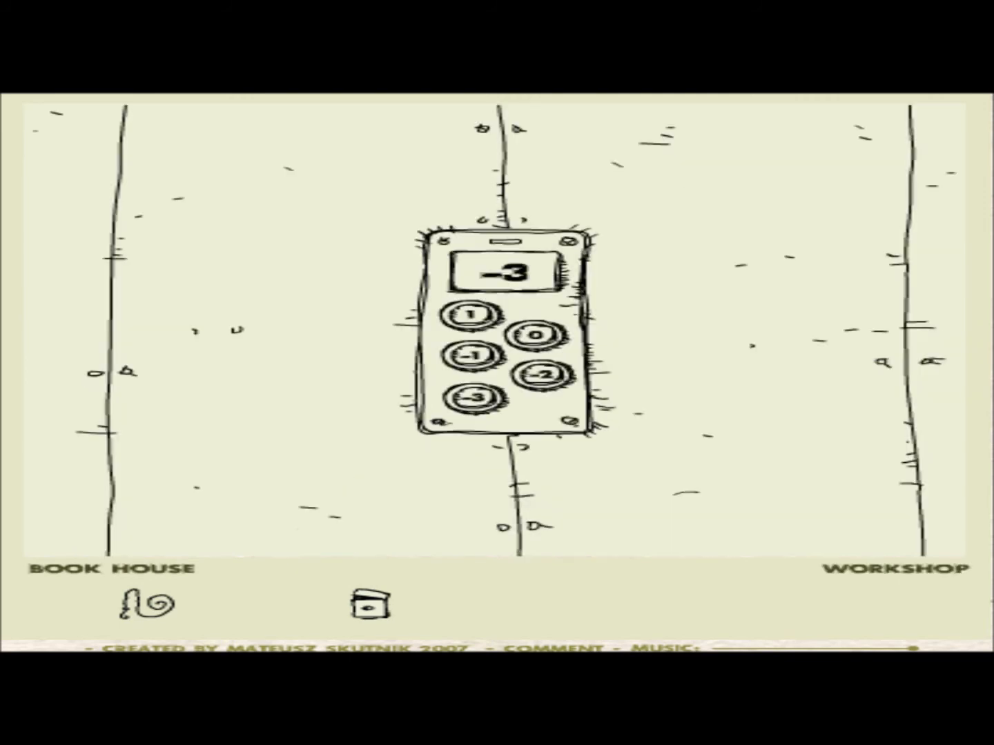
pyautogui.click(471, 315)
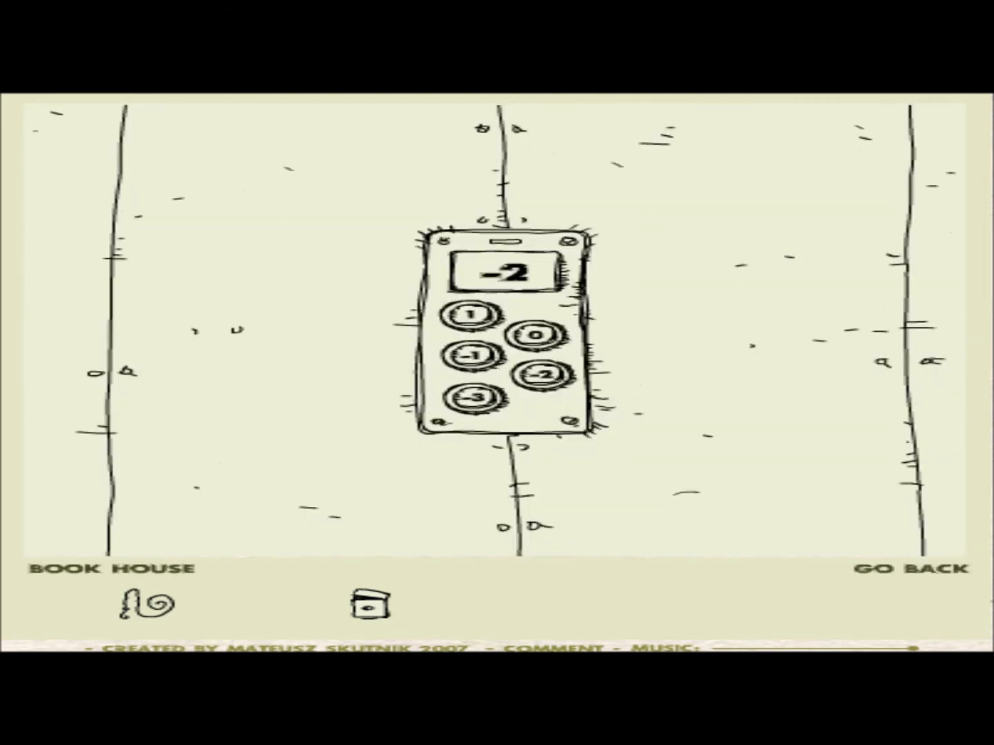